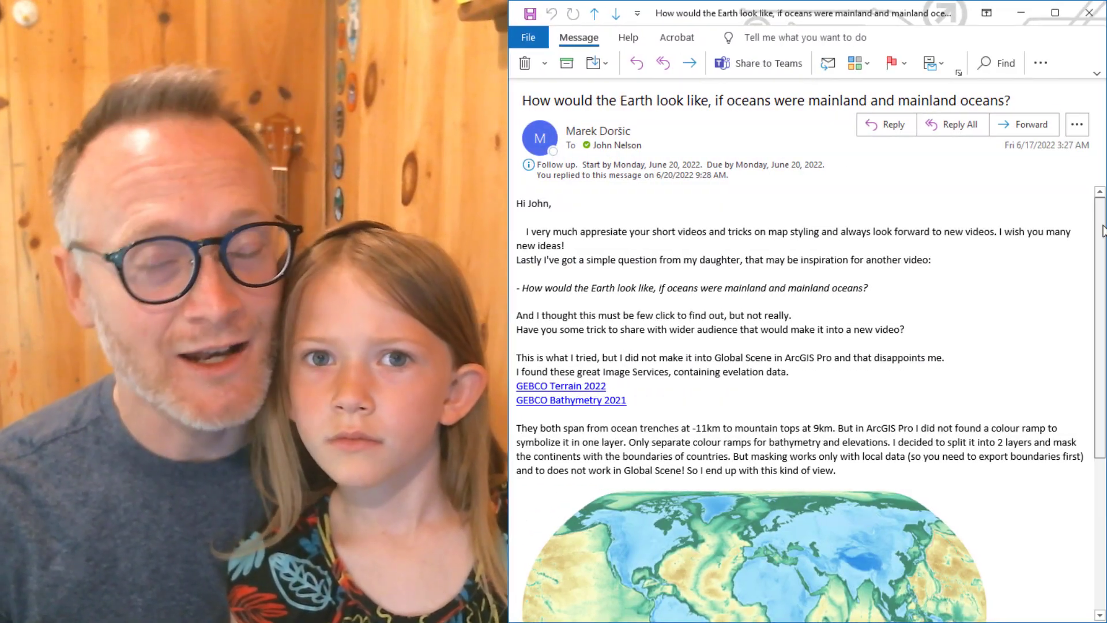
# Review the task question and select the GEBCO_2020_MidRes.tif elevation layer in Contents.
pyautogui.scroll(-3)
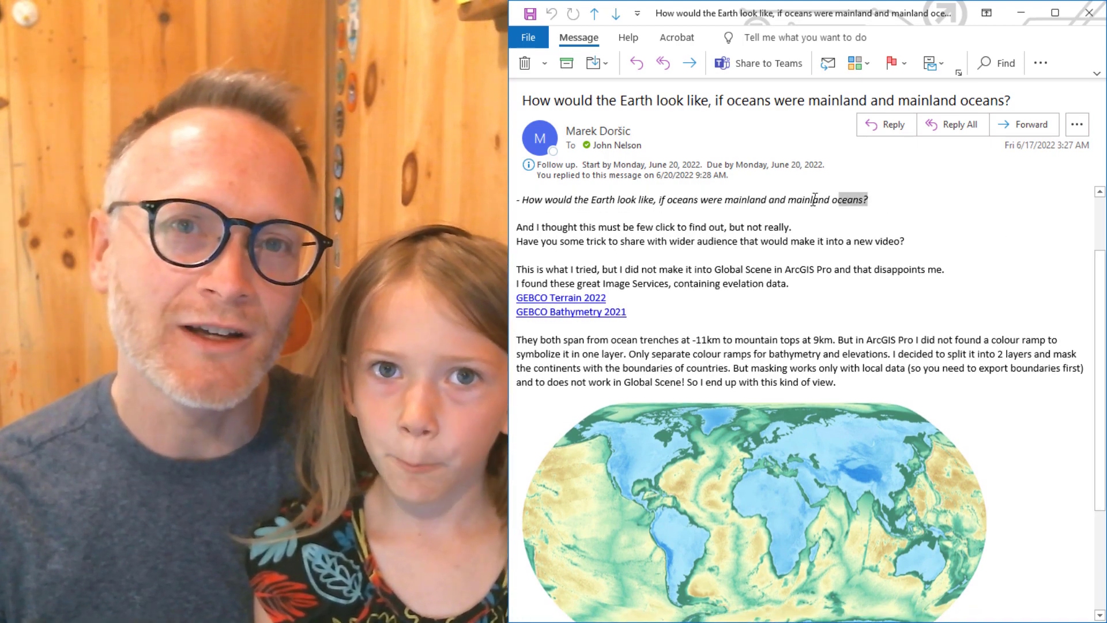
pyautogui.tripleClick(692, 200)
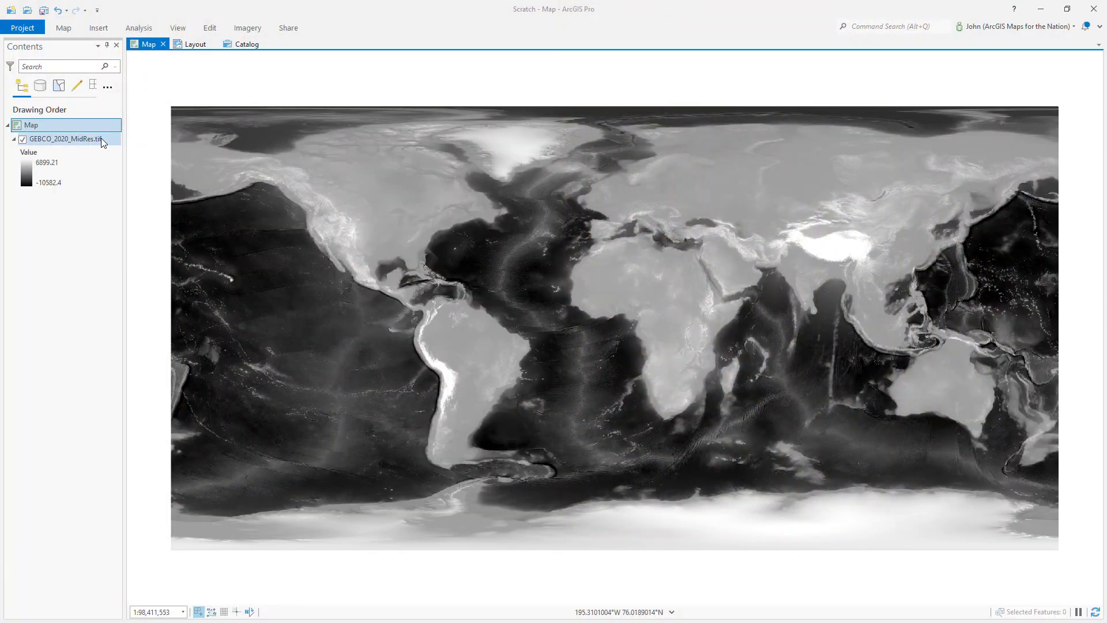
pyautogui.click(57, 139)
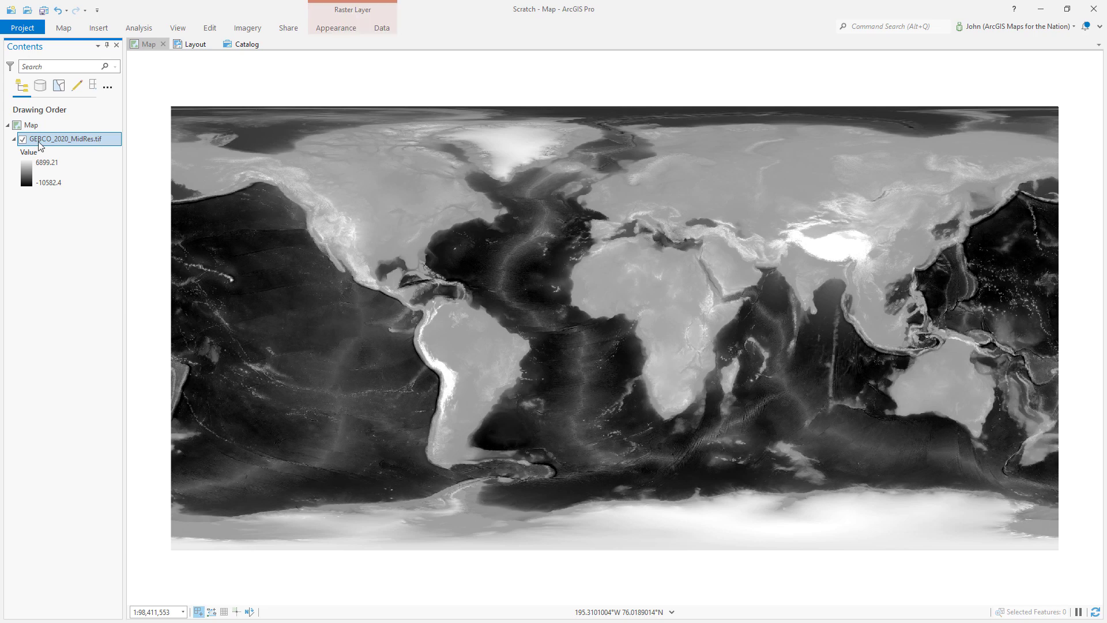
pyautogui.moveTo(976, 305)
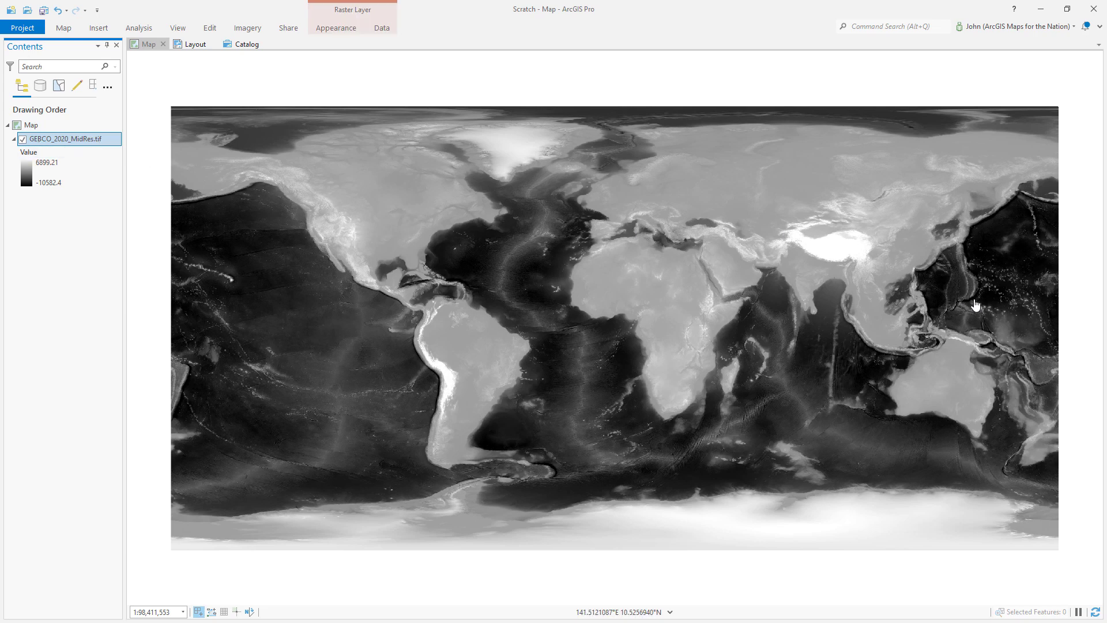
pyautogui.moveTo(832, 254)
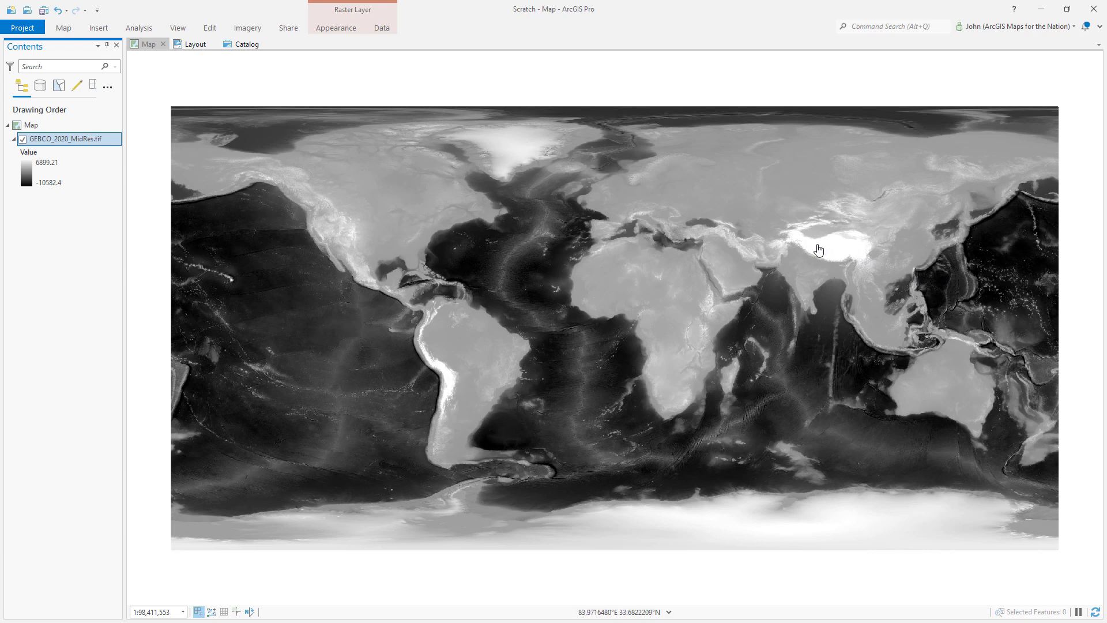
pyautogui.moveTo(321, 257)
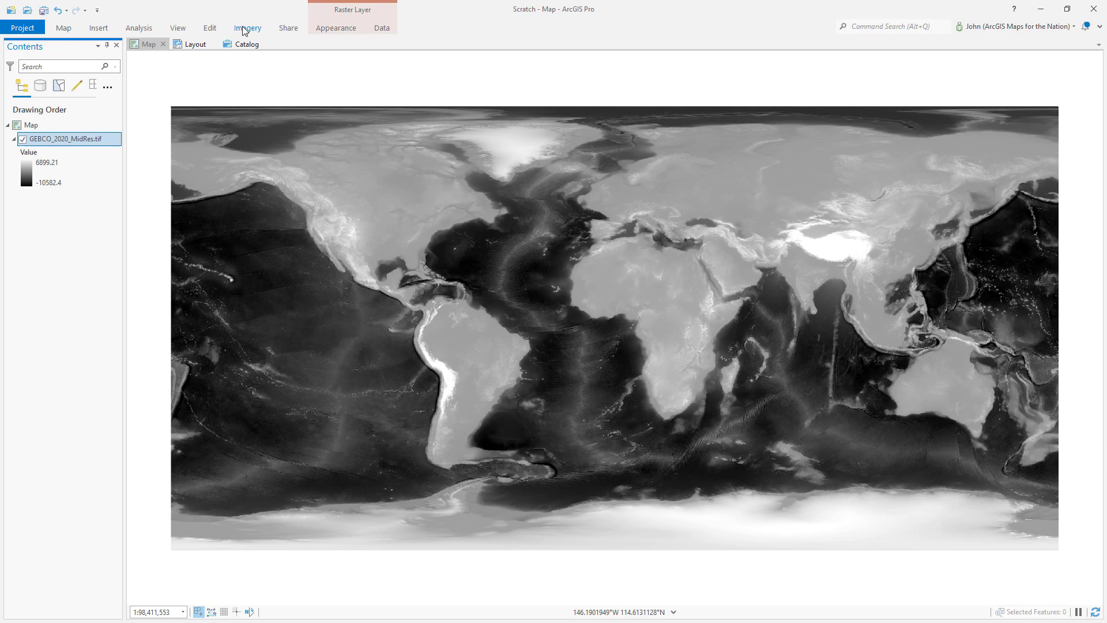
# Apply the Negate raster function to GEBCO_2020_MidRes.tif, creating a new negated layer.
pyautogui.click(247, 28)
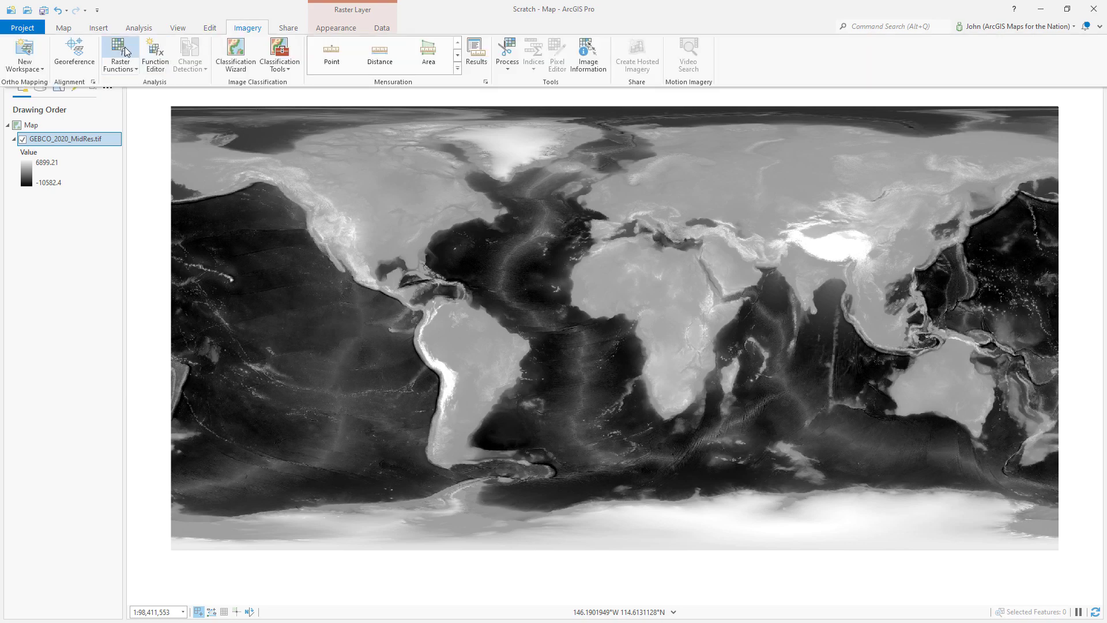
pyautogui.click(119, 49)
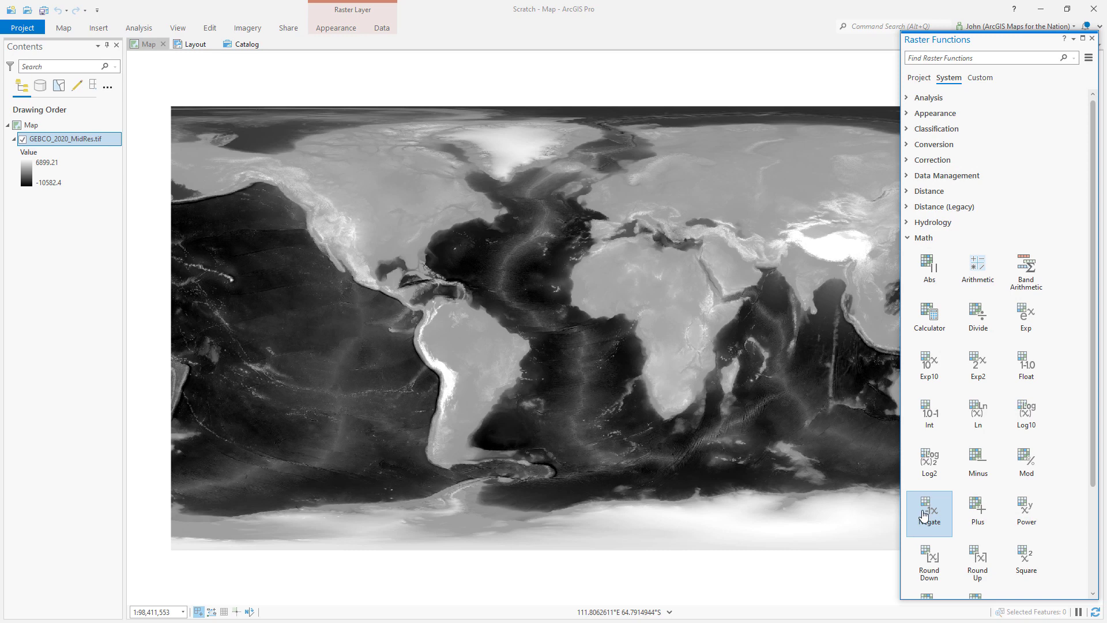
pyautogui.moveTo(923, 516)
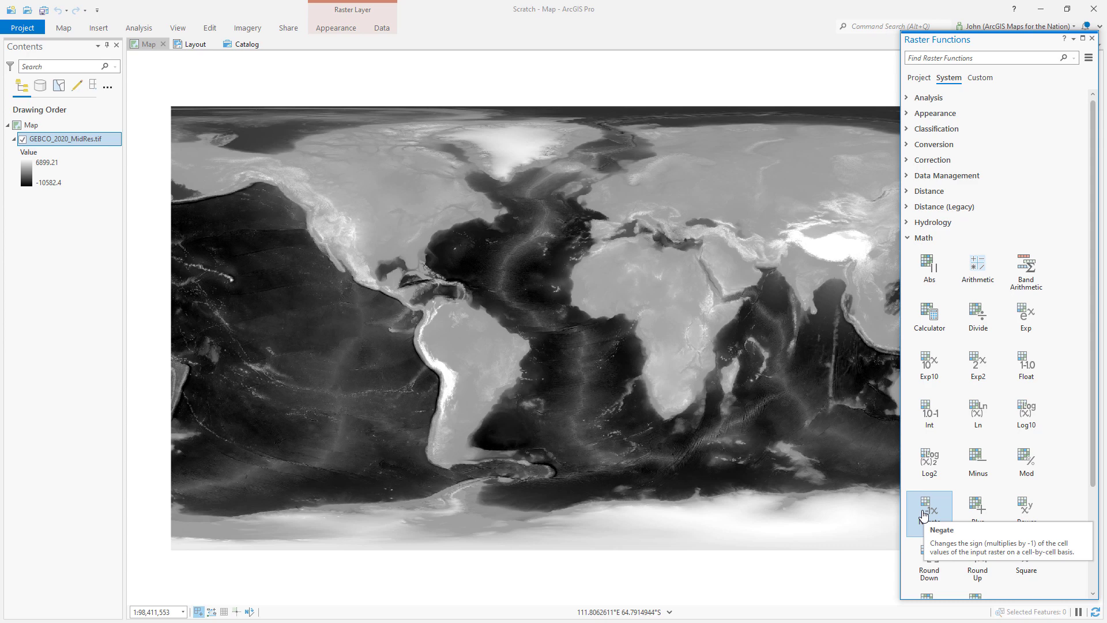
pyautogui.click(929, 508)
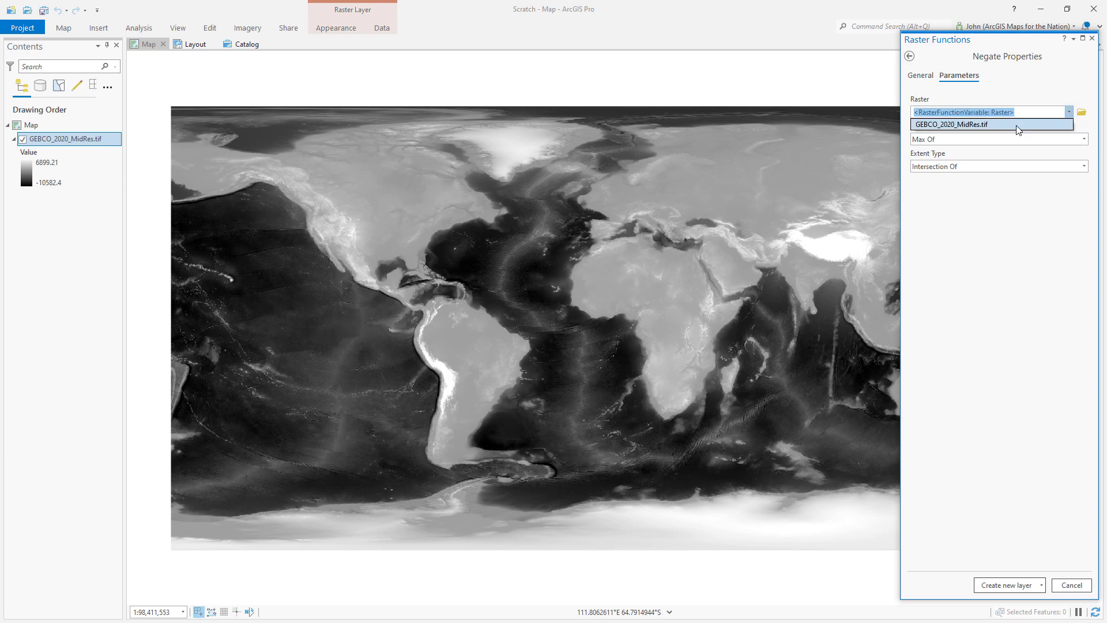
pyautogui.click(975, 124)
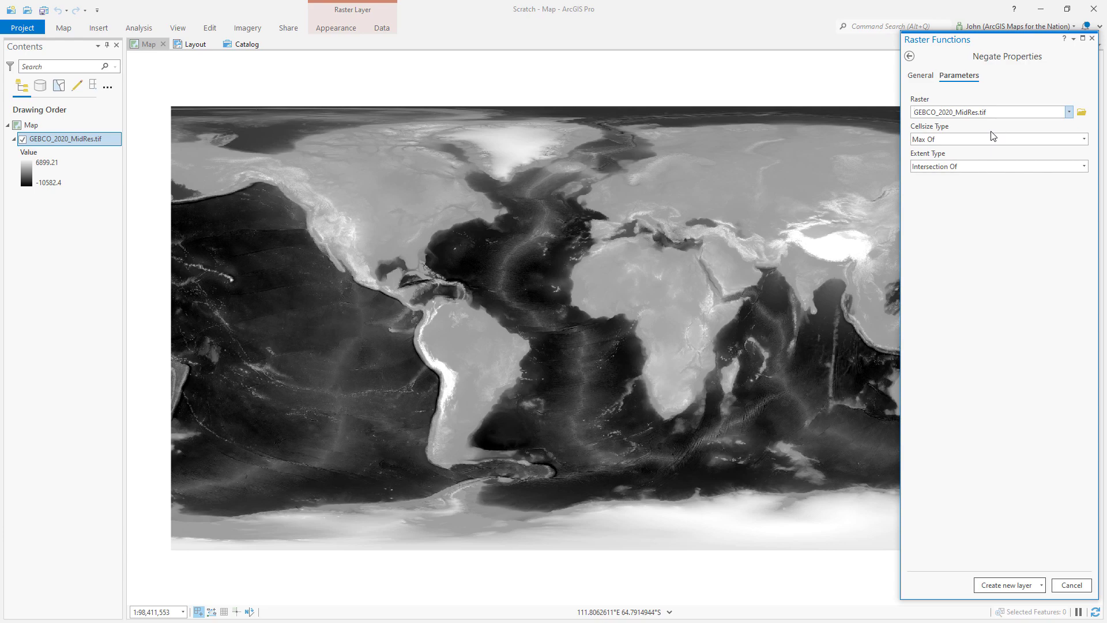
pyautogui.moveTo(1006, 585)
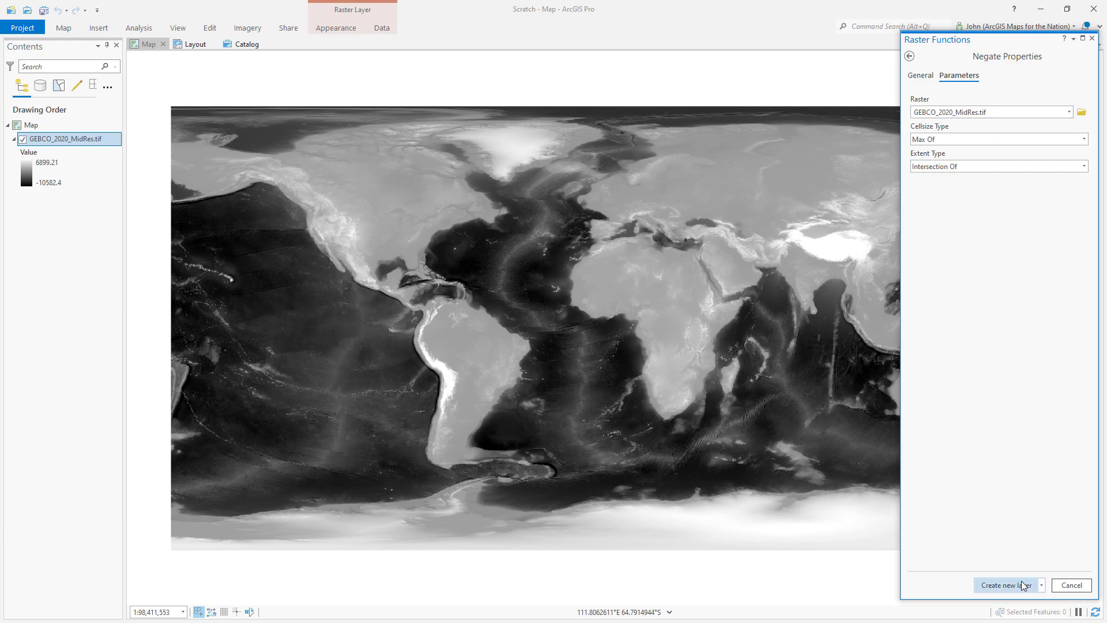
pyautogui.click(1005, 585)
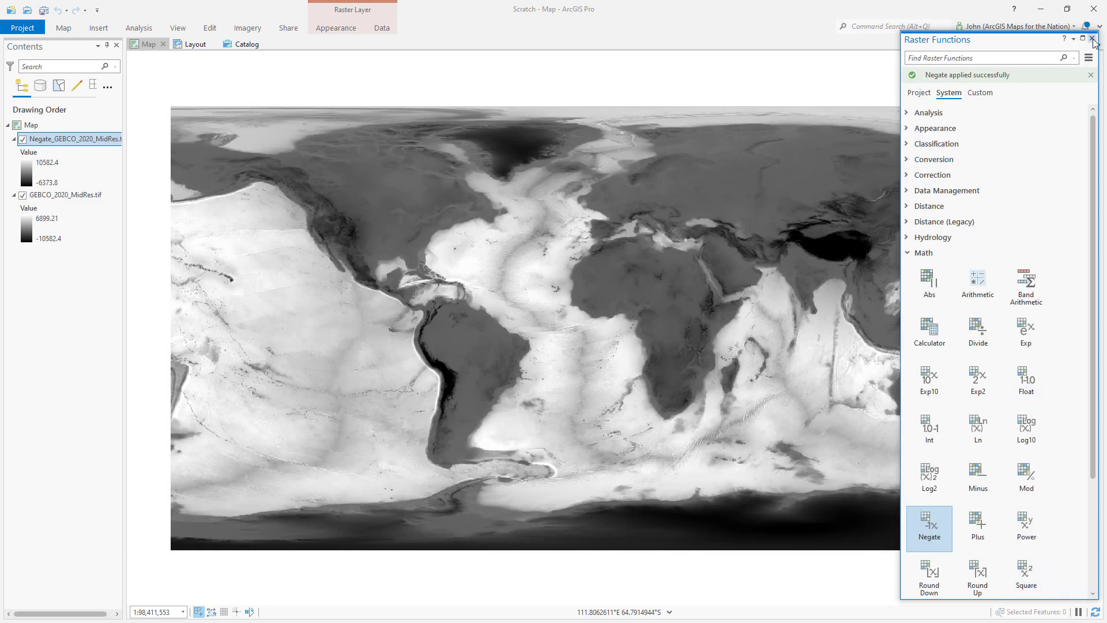
# Hide the original GEBCO layer and bring up the negated layer's Symbology settings.
pyautogui.click(1093, 40)
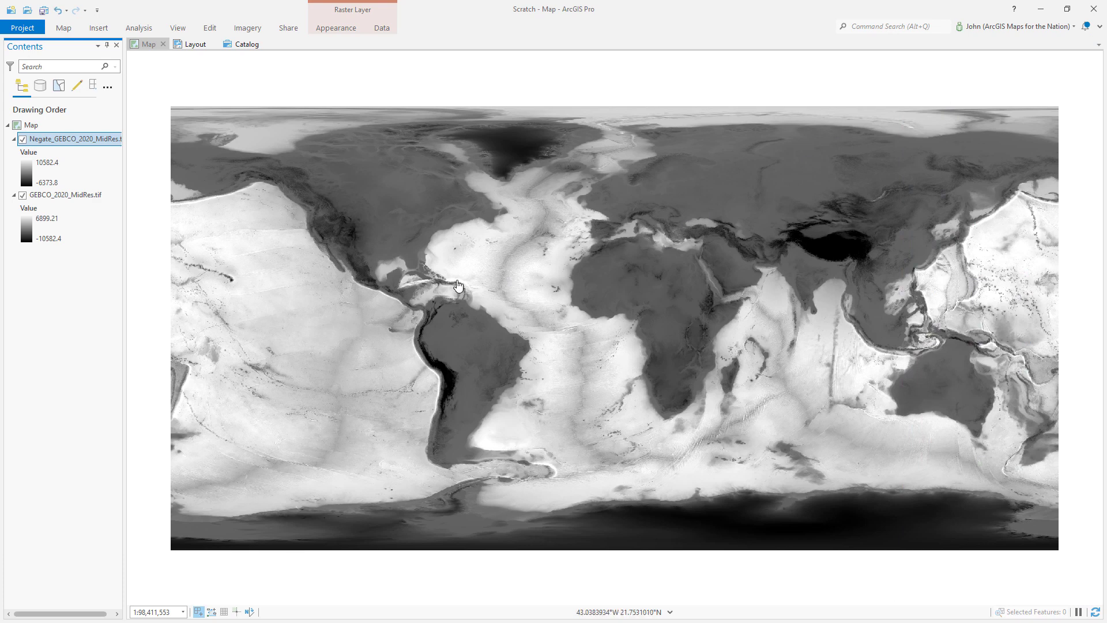
pyautogui.moveTo(299, 309)
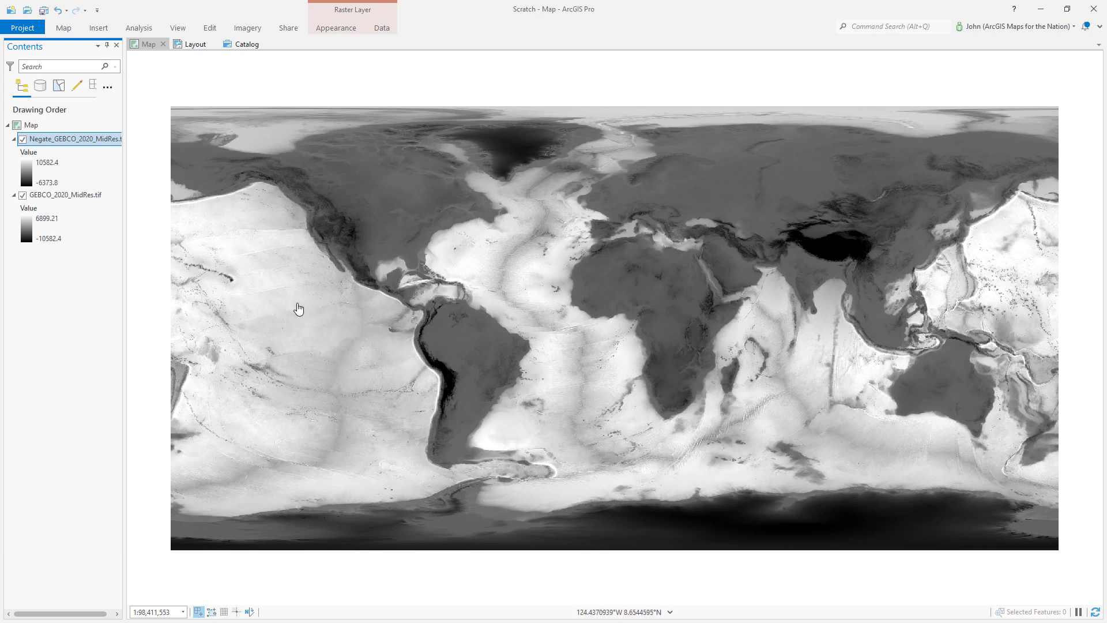
pyautogui.click(21, 195)
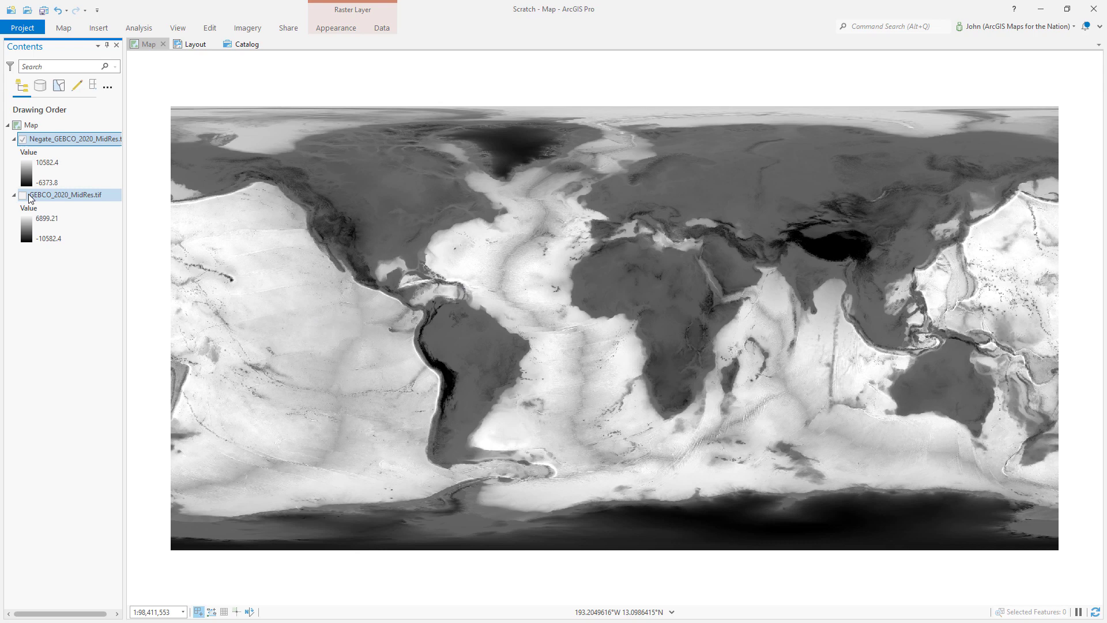
pyautogui.click(26, 173)
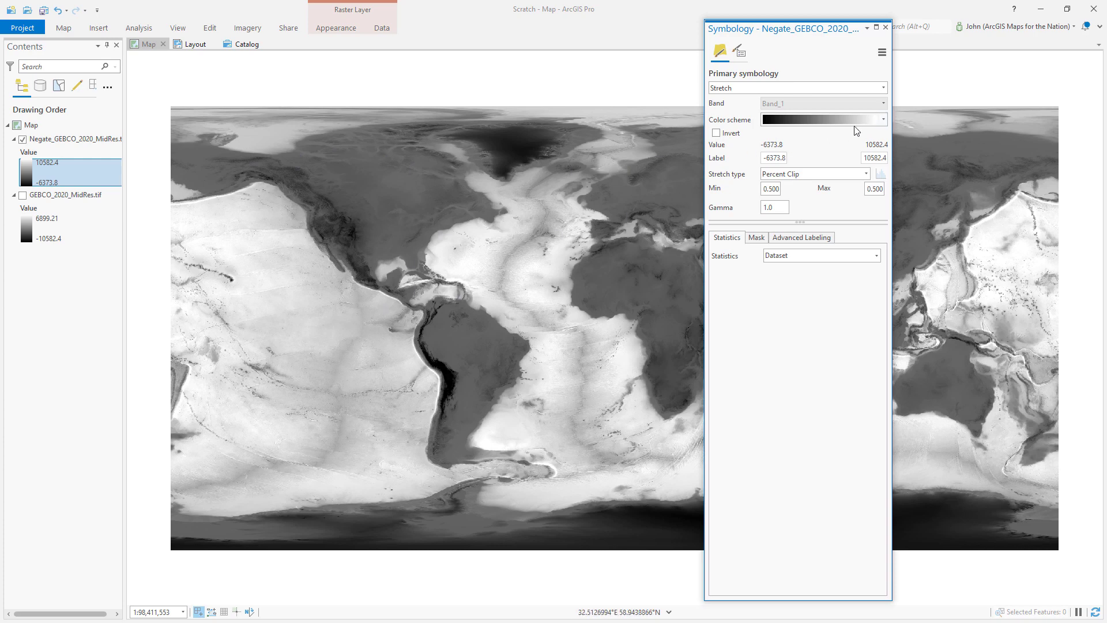
# Enter the colour scheme editor for the negated layer's black-to-white ramp.
pyautogui.click(886, 119)
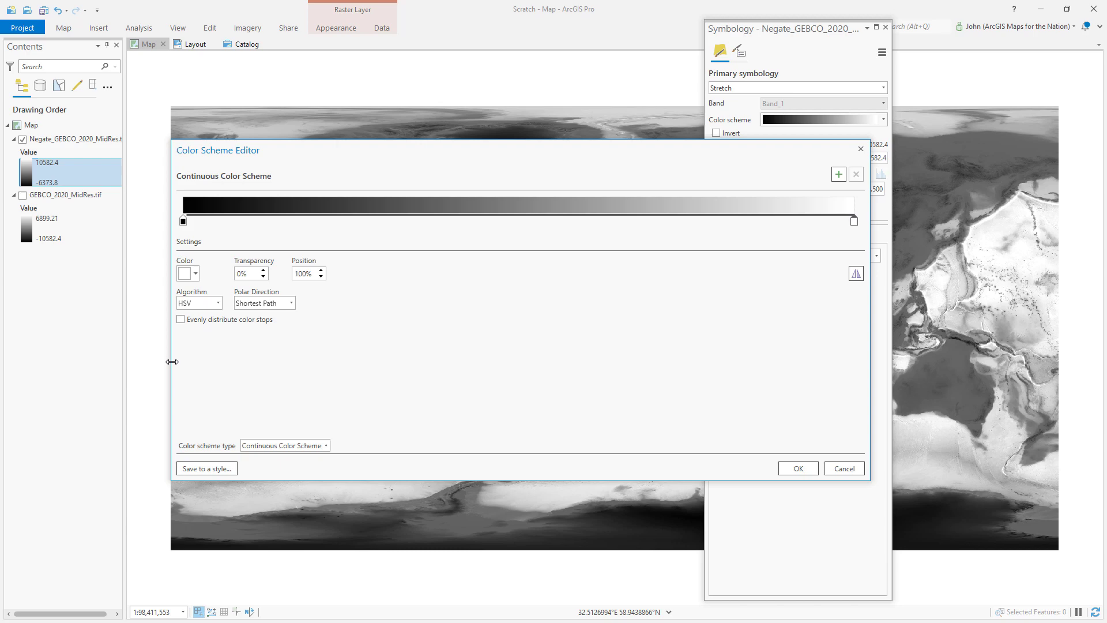
# Add a middle colour stop, position it near 37% and colour it Fir Green.
pyautogui.click(839, 174)
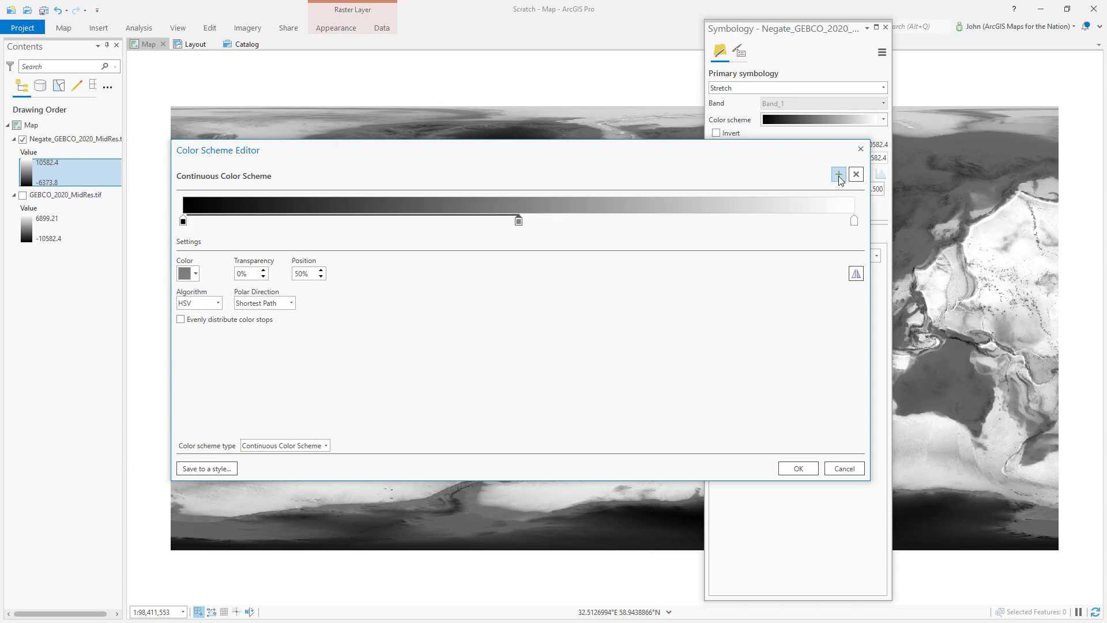
pyautogui.moveTo(518, 221)
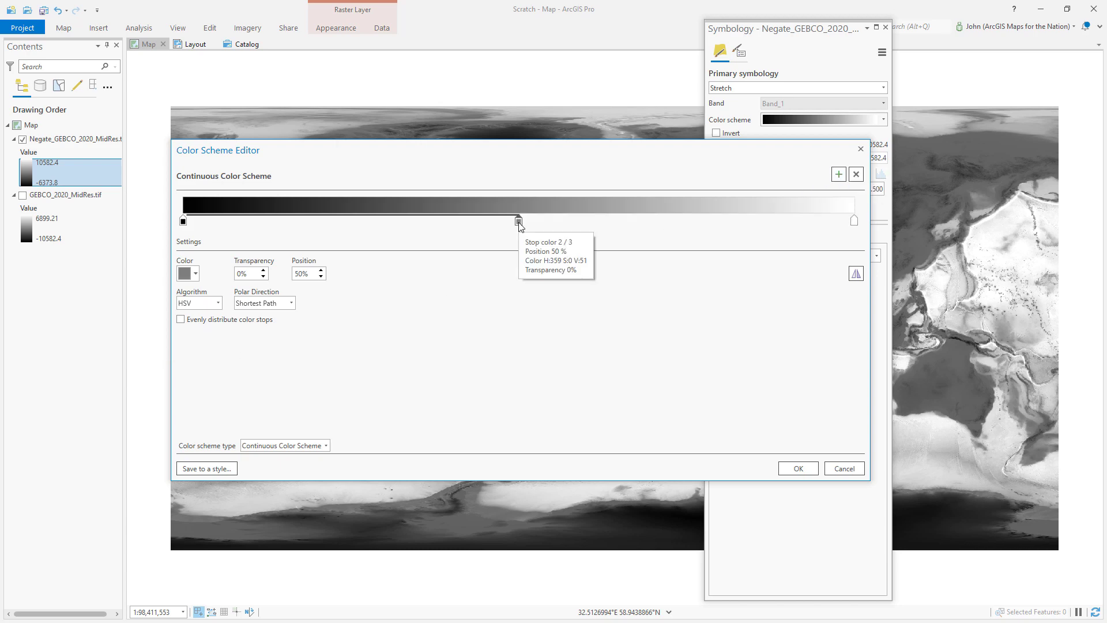
pyautogui.moveTo(517, 221); pyautogui.dragTo(485, 221)
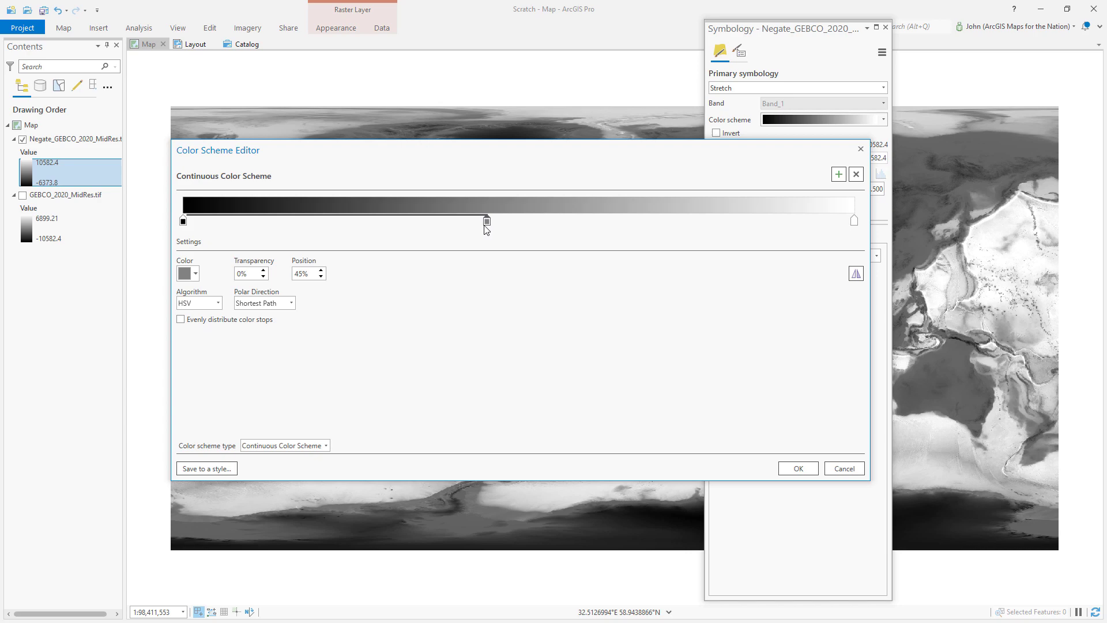
pyautogui.moveTo(486, 220); pyautogui.dragTo(443, 221)
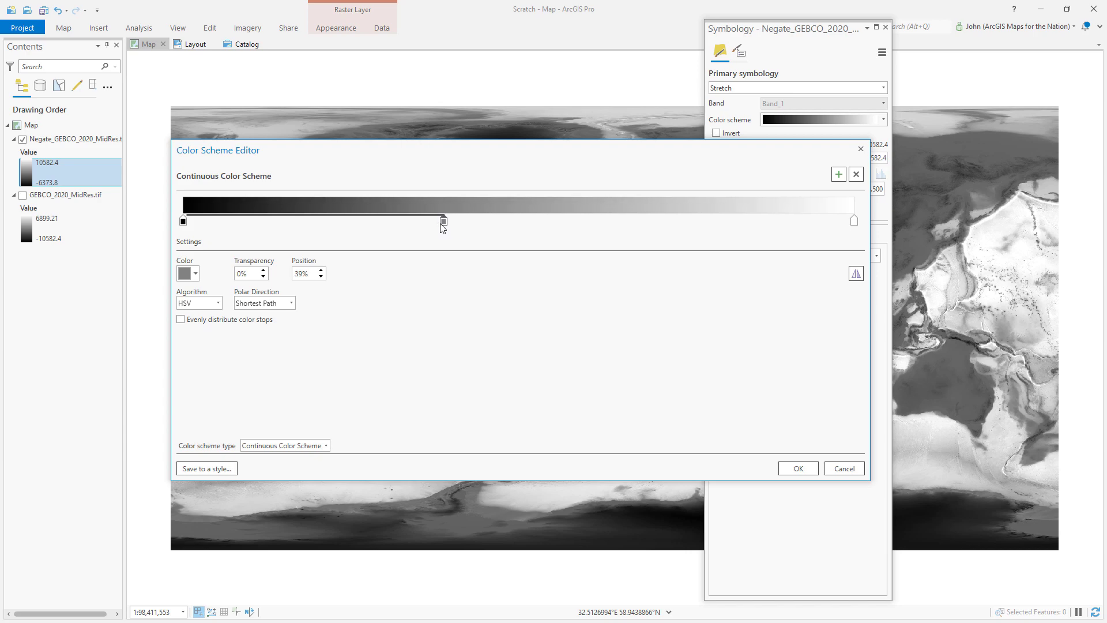
pyautogui.moveTo(444, 220); pyautogui.dragTo(435, 220)
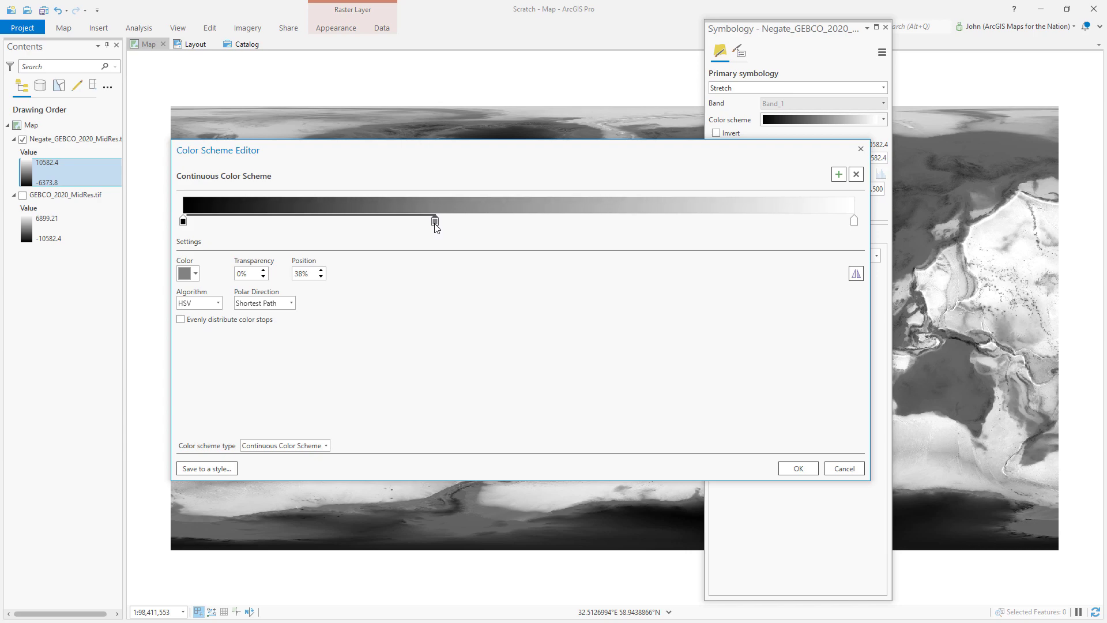
pyautogui.click(195, 274)
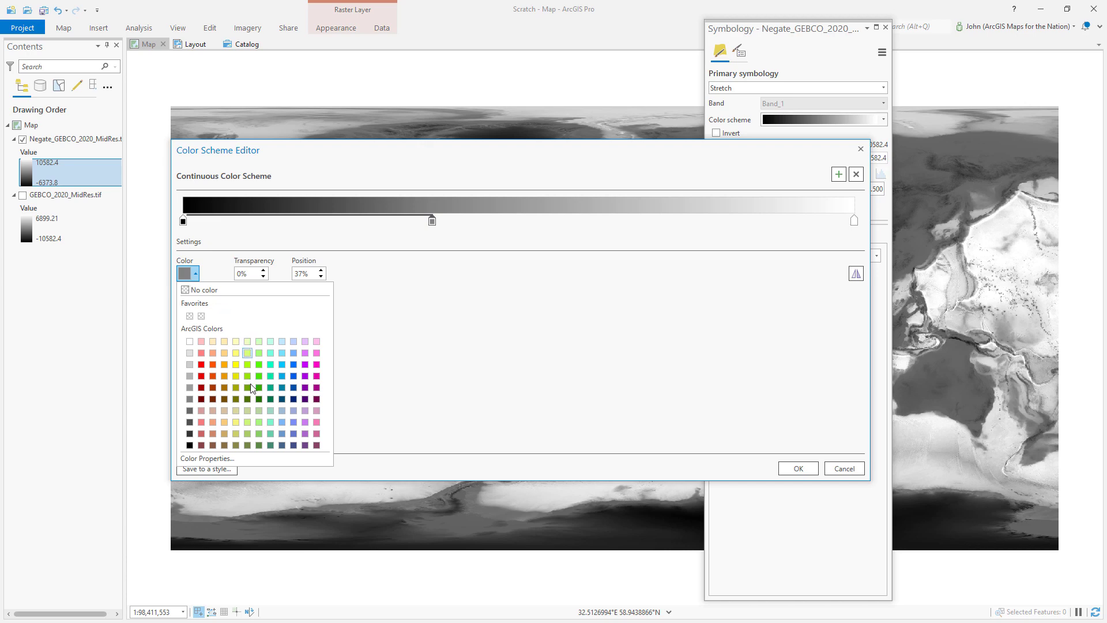
pyautogui.moveTo(259, 399)
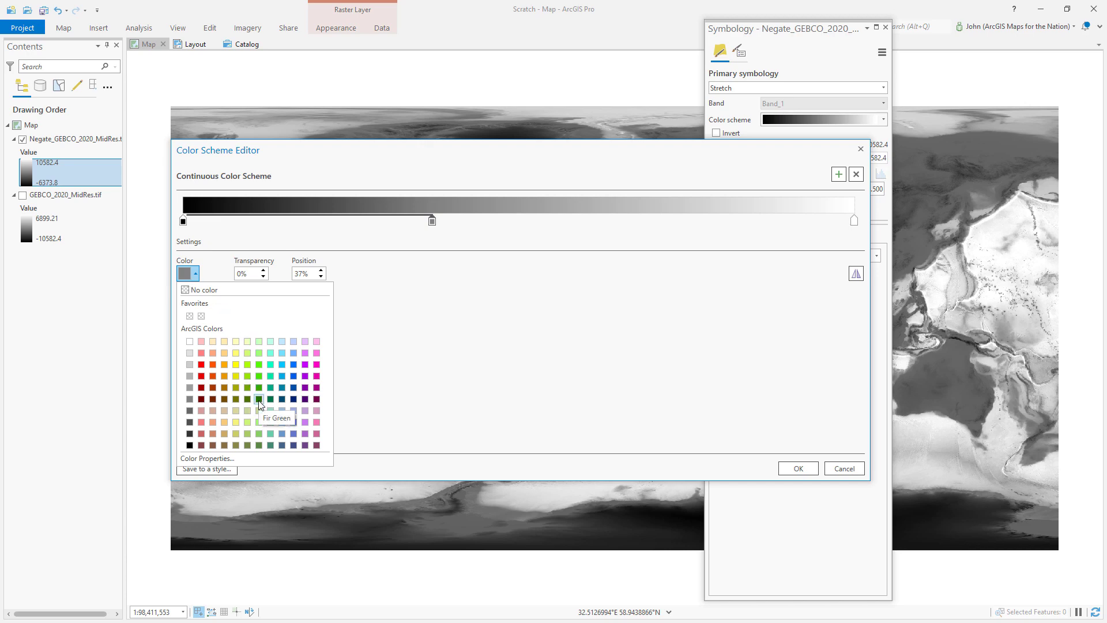
pyautogui.click(259, 400)
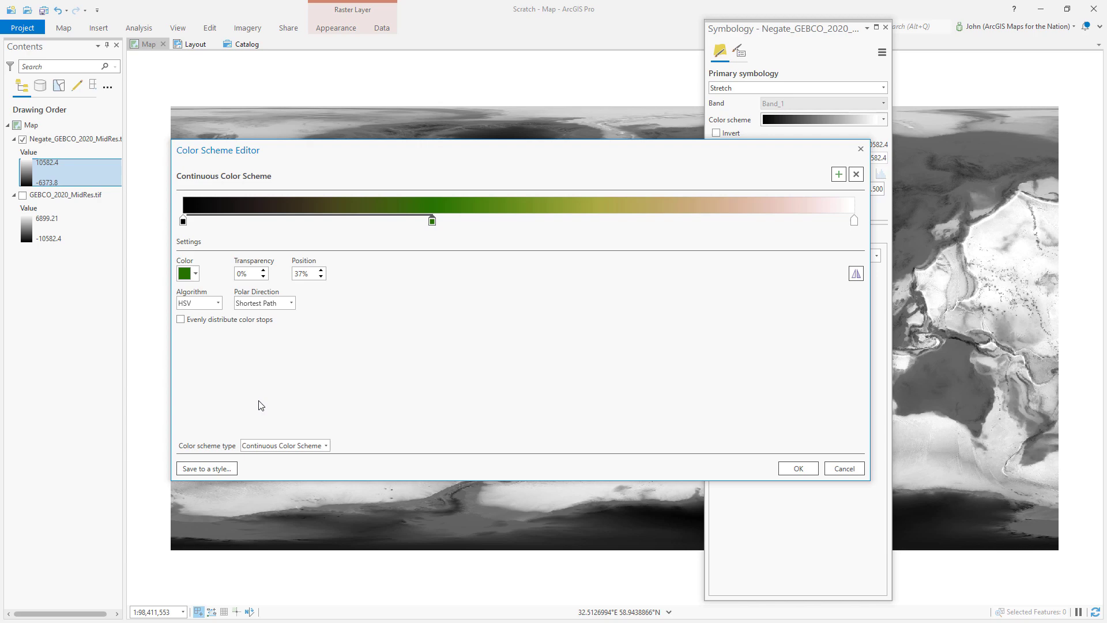
pyautogui.moveTo(830, 182)
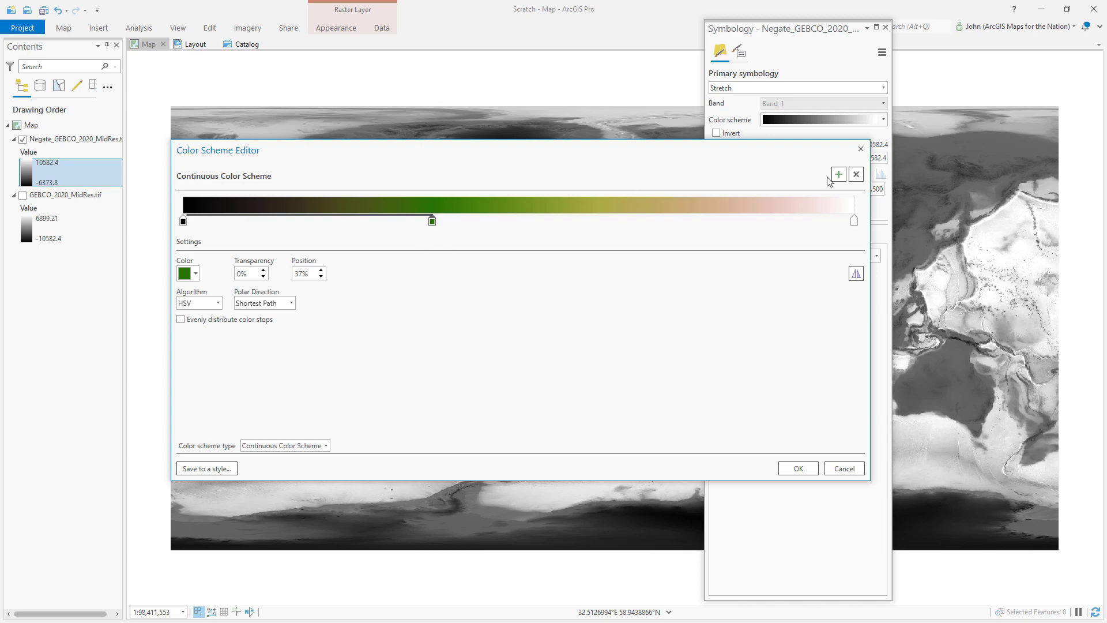
# Add a light blue stop pressed against the green one for a sharp colour break.
pyautogui.moveTo(432, 221); pyautogui.dragTo(421, 220)
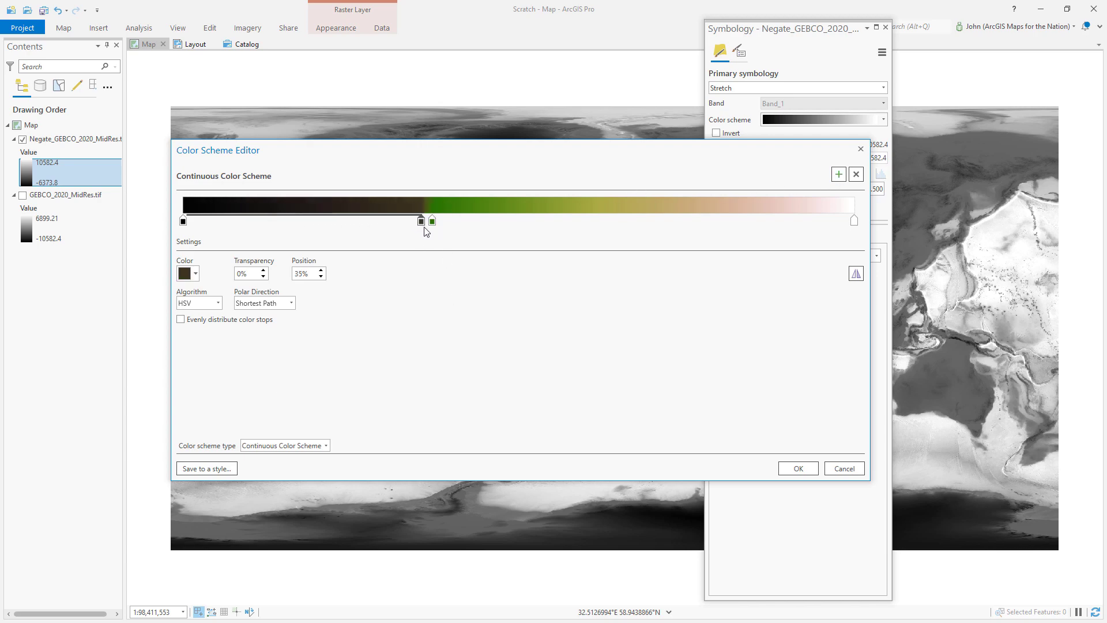
pyautogui.moveTo(422, 220); pyautogui.dragTo(431, 221)
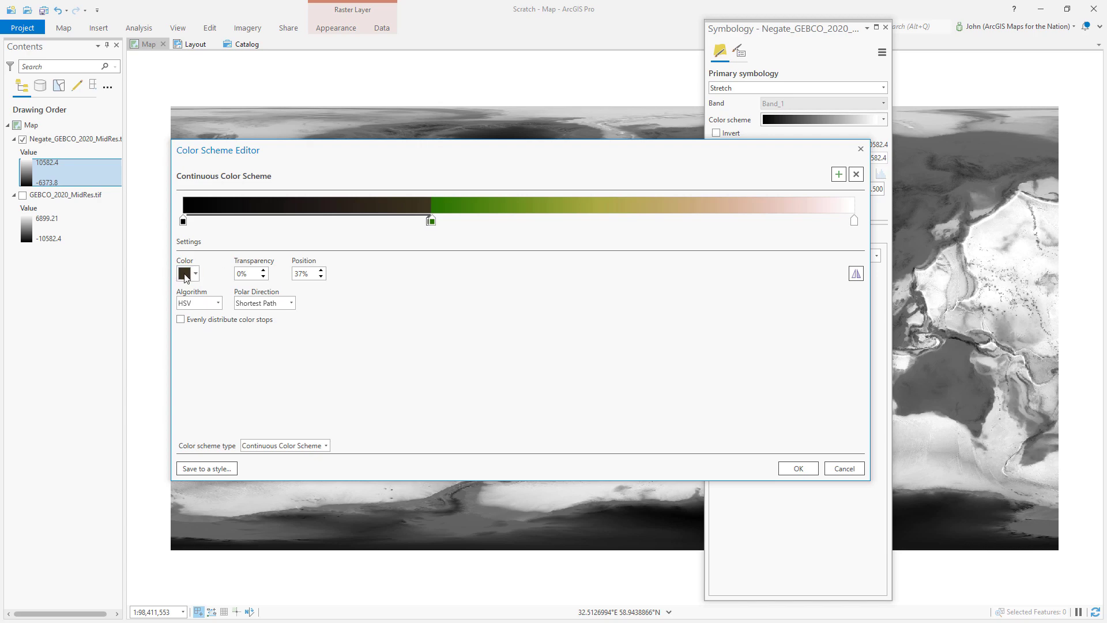
pyautogui.click(194, 274)
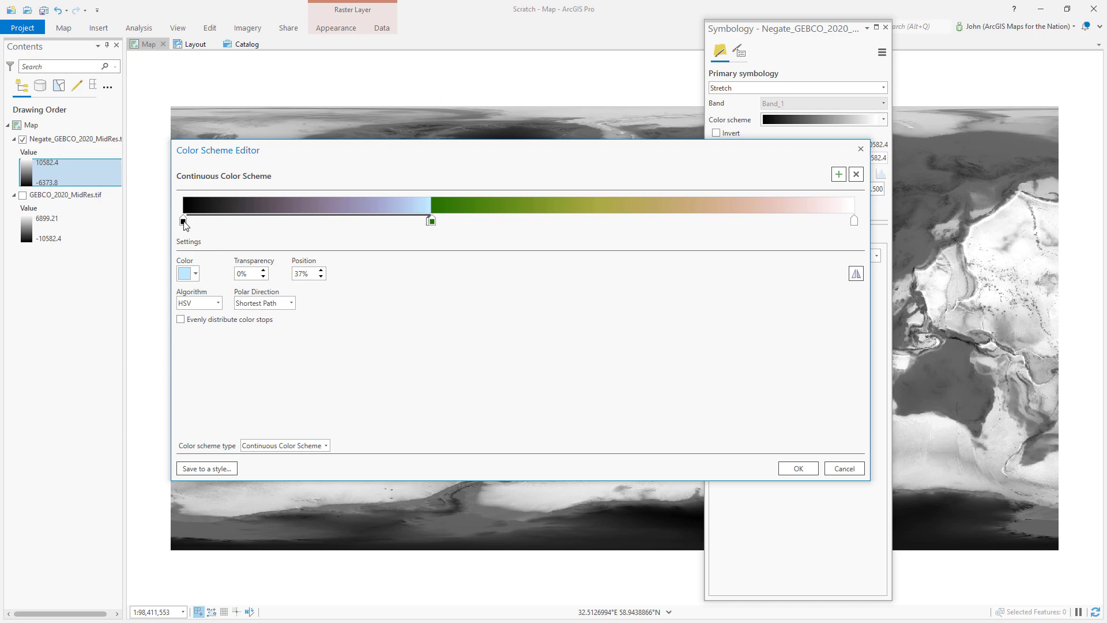
pyautogui.click(195, 273)
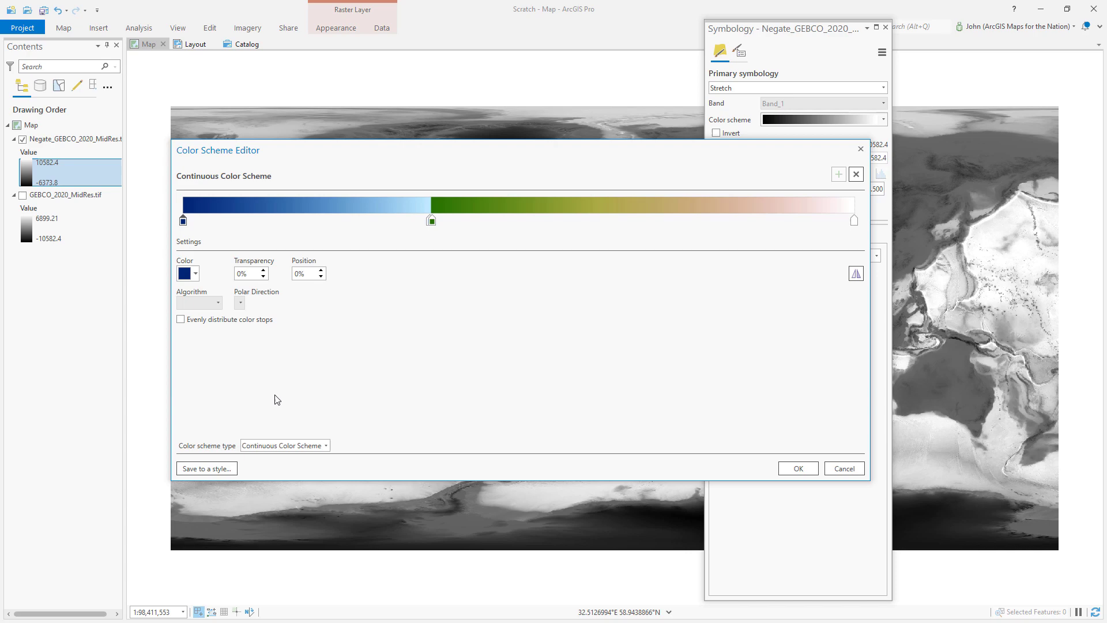
# Darken the first stop to a near-black navy via HSV Colour Properties, Value about 8.75%.
pyautogui.click(196, 273)
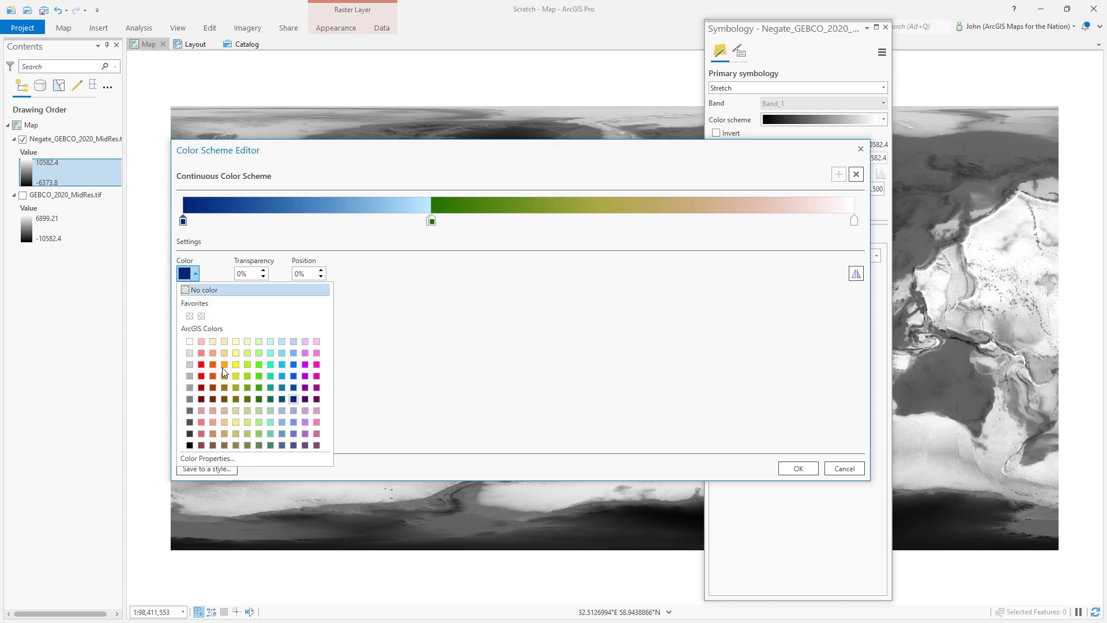
pyautogui.click(207, 458)
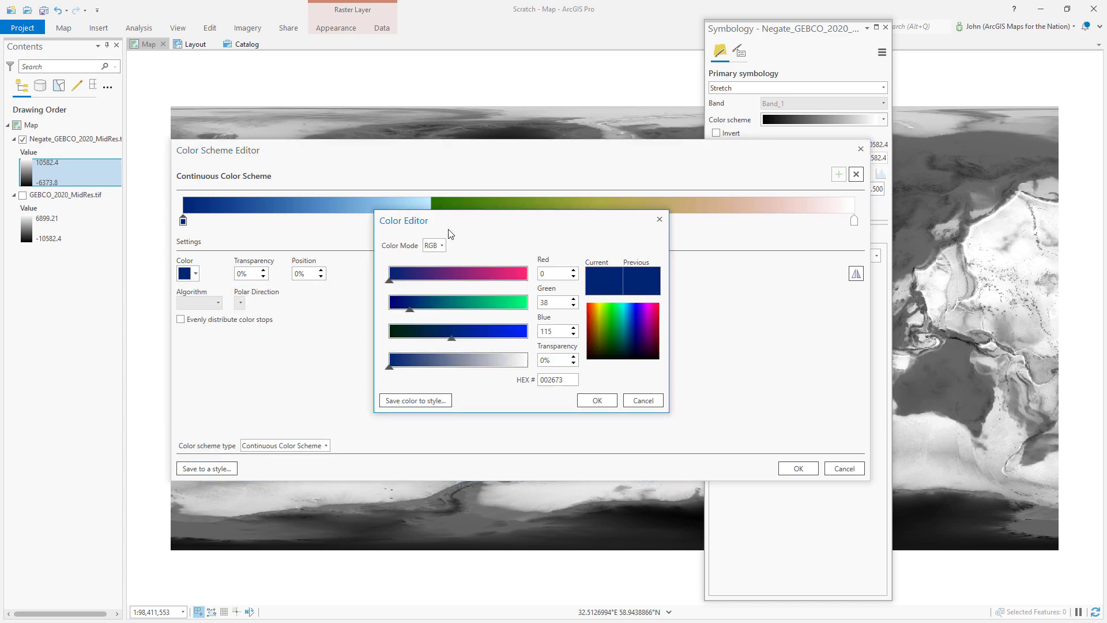
pyautogui.click(434, 245)
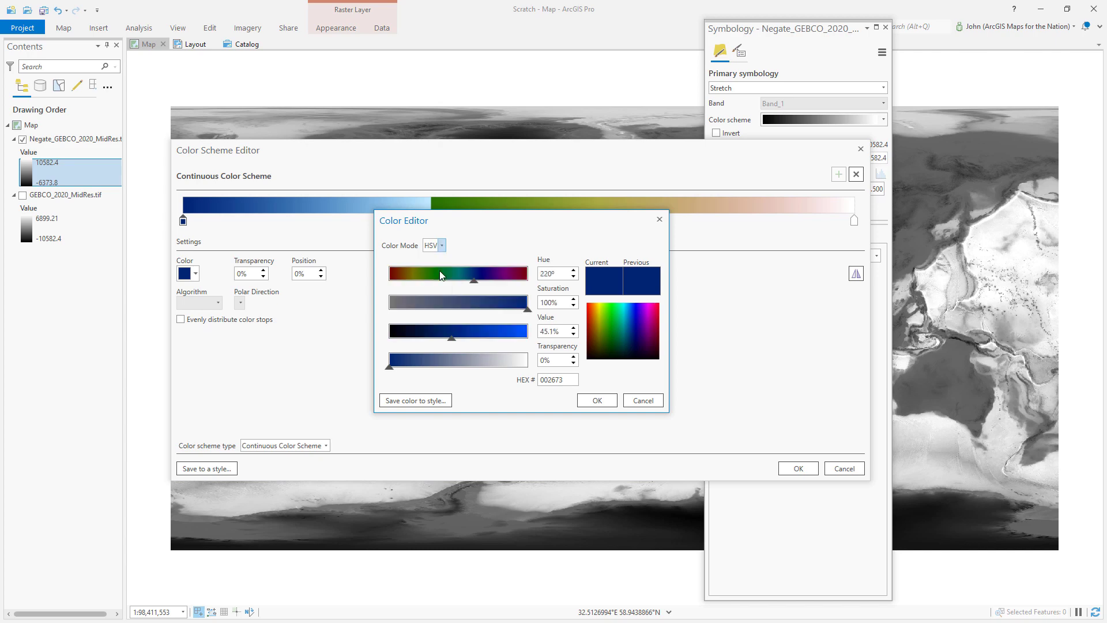
pyautogui.moveTo(473, 331); pyautogui.dragTo(421, 331)
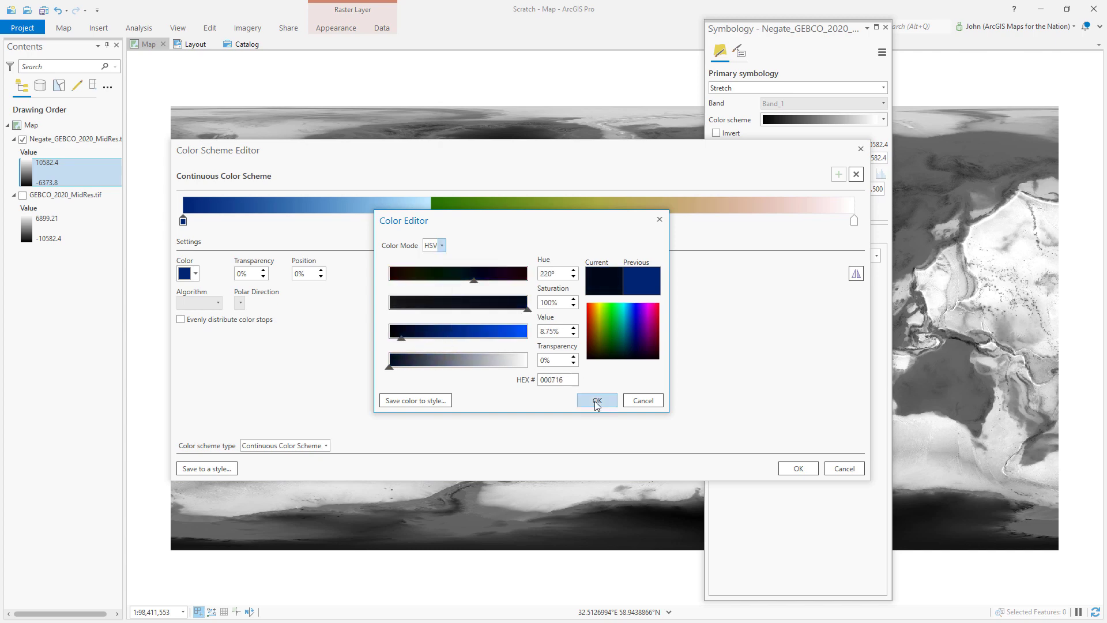
pyautogui.click(597, 400)
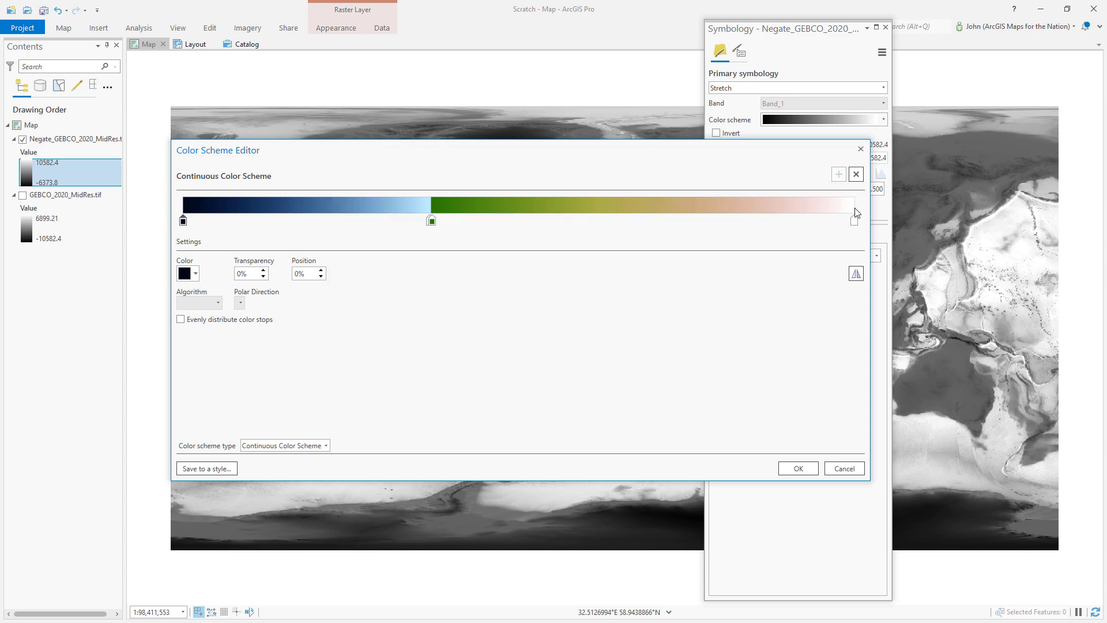
# Move the tan stop from 69% to 52% and apply the edited ramp to the layer.
pyautogui.click(642, 222)
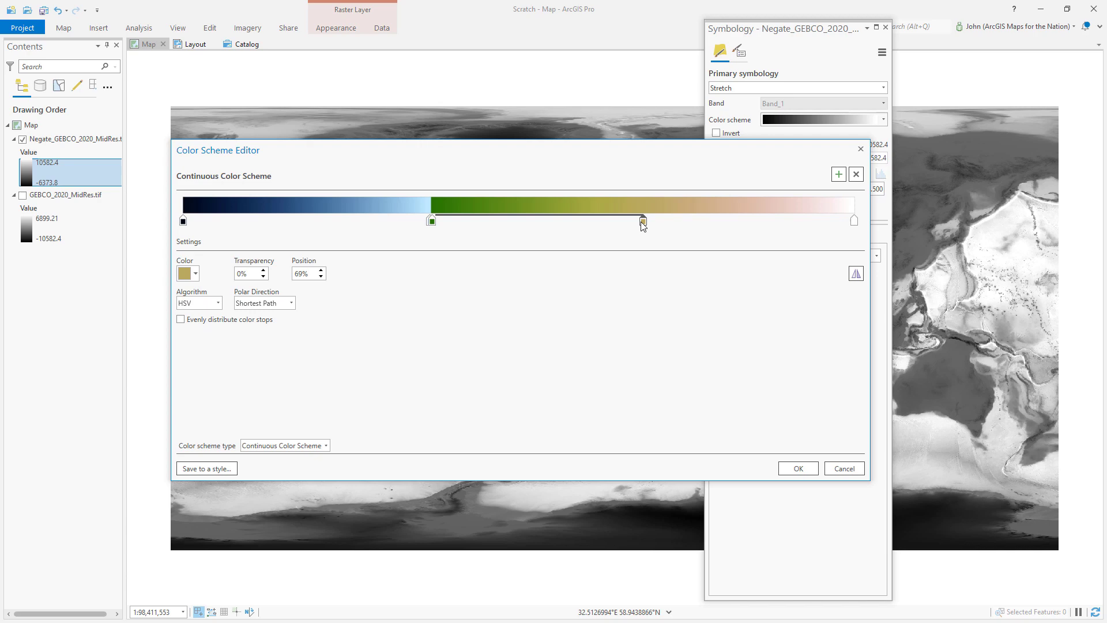
pyautogui.moveTo(641, 220); pyautogui.dragTo(544, 221)
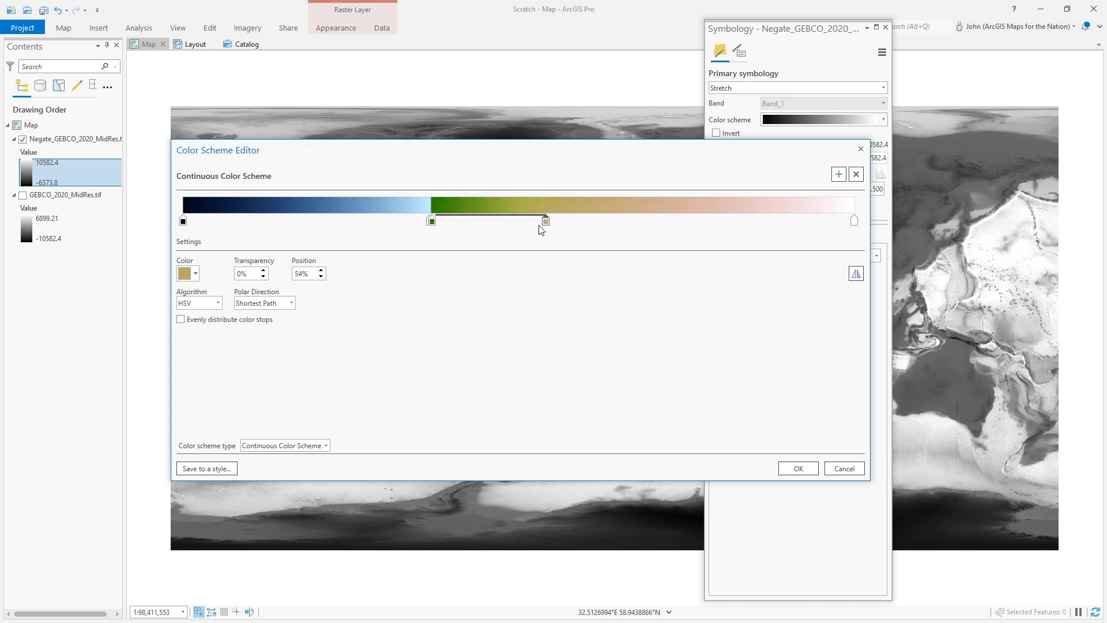
pyautogui.moveTo(545, 219); pyautogui.dragTo(534, 220)
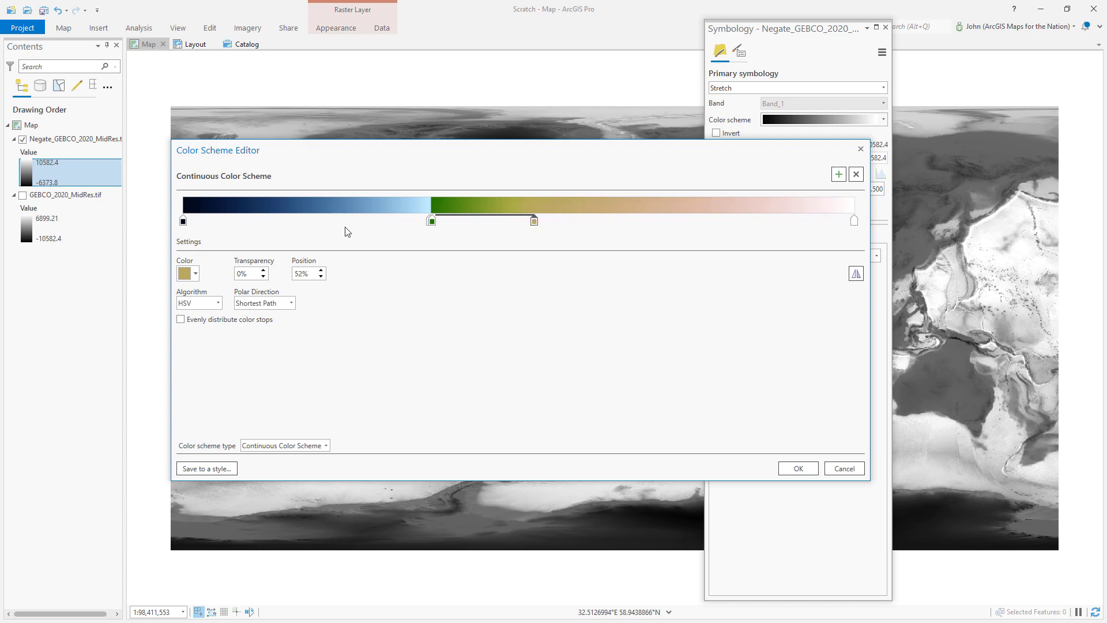
pyautogui.moveTo(781, 209)
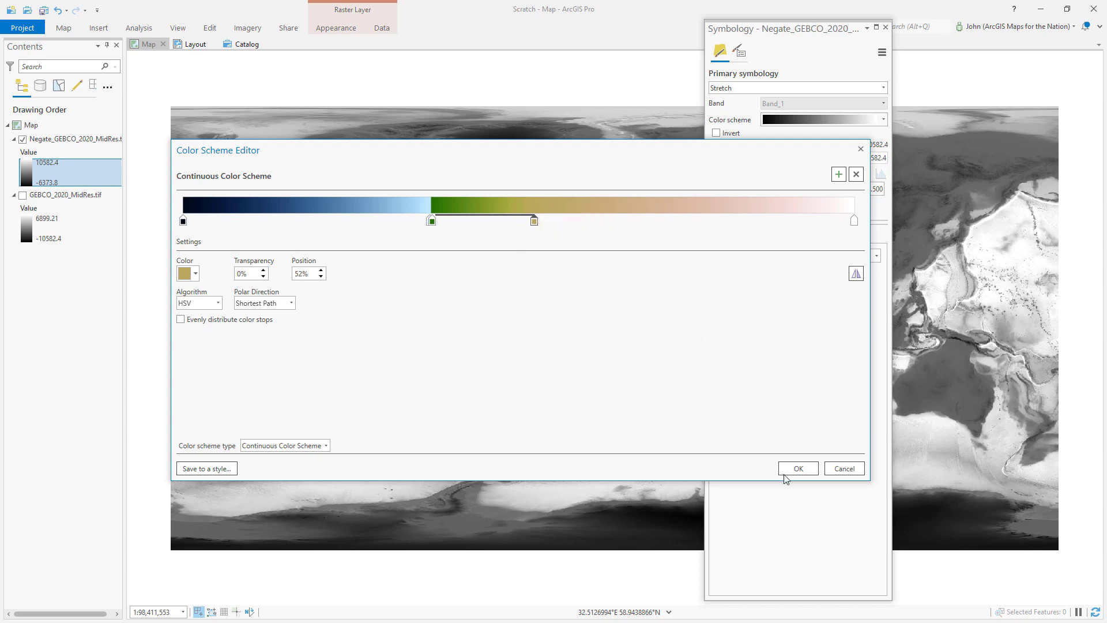
pyautogui.click(798, 468)
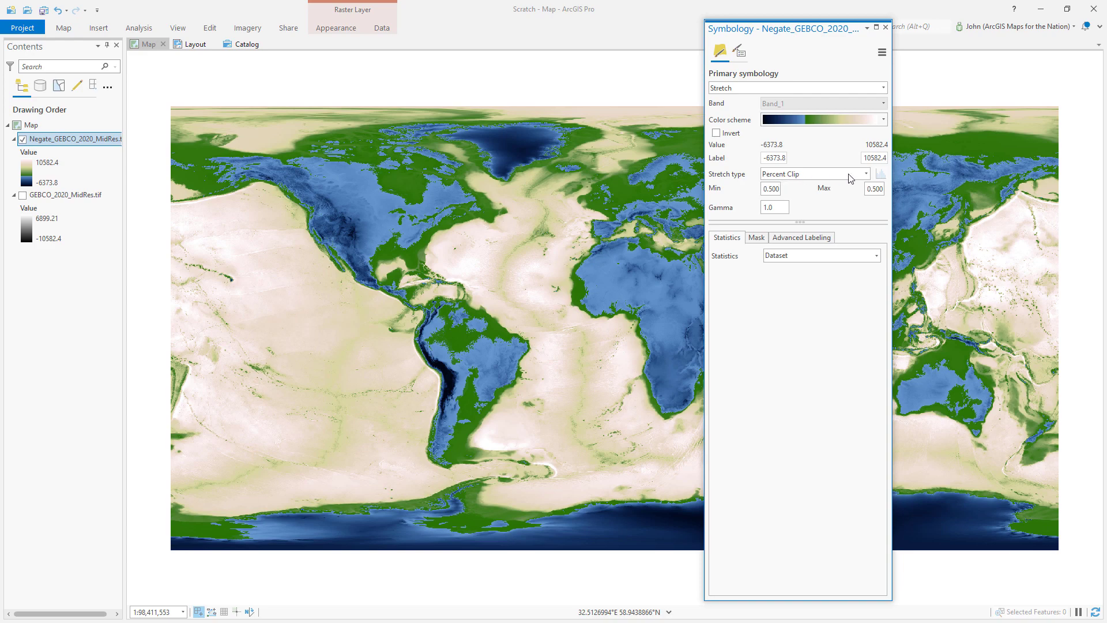
# Set the negated layer's stretch type to Minimum Maximum and close Symbology.
pyautogui.click(772, 189)
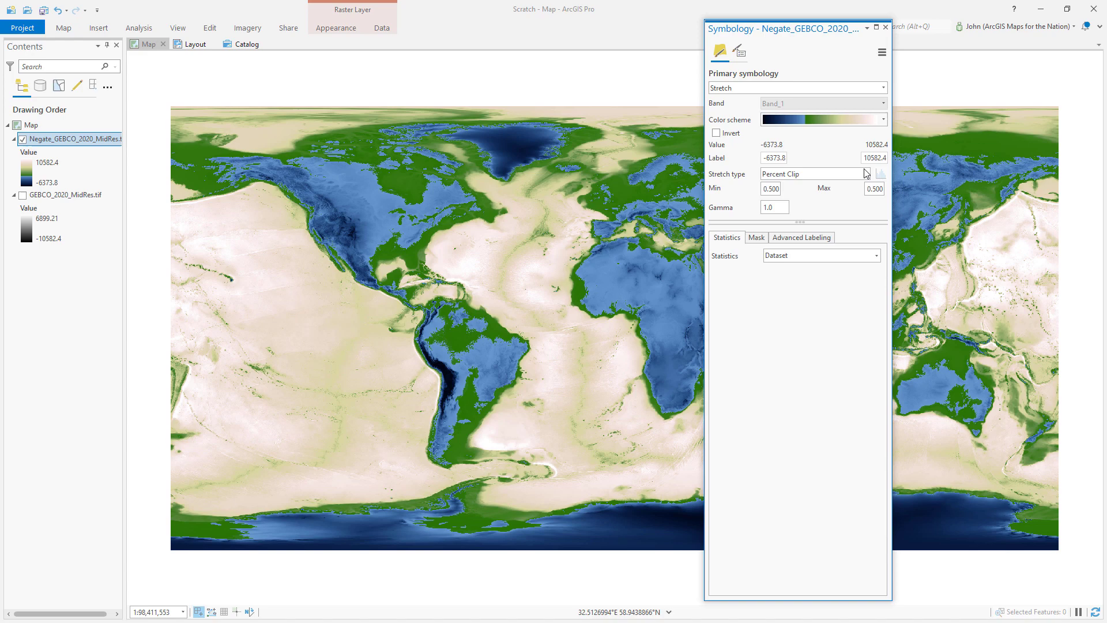
pyautogui.moveTo(633, 176)
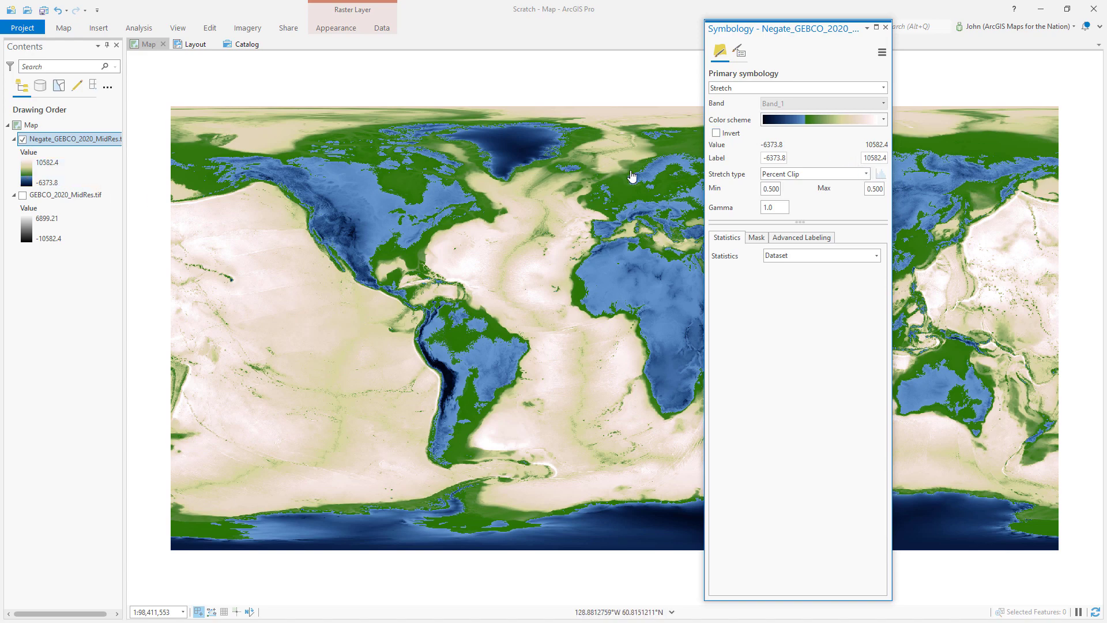
pyautogui.click(865, 174)
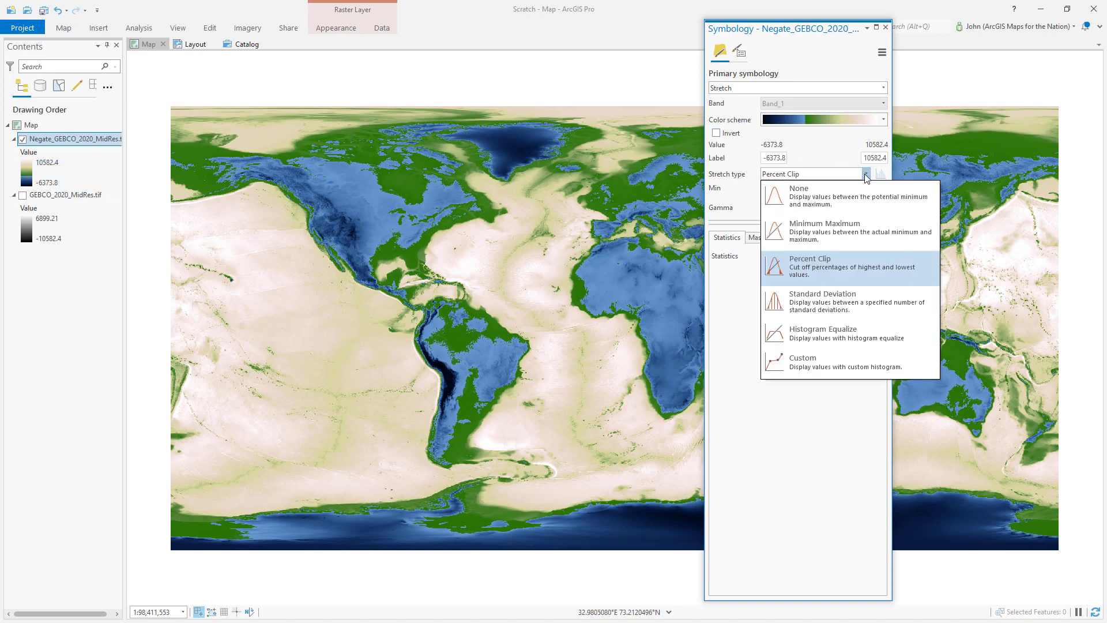
pyautogui.click(824, 227)
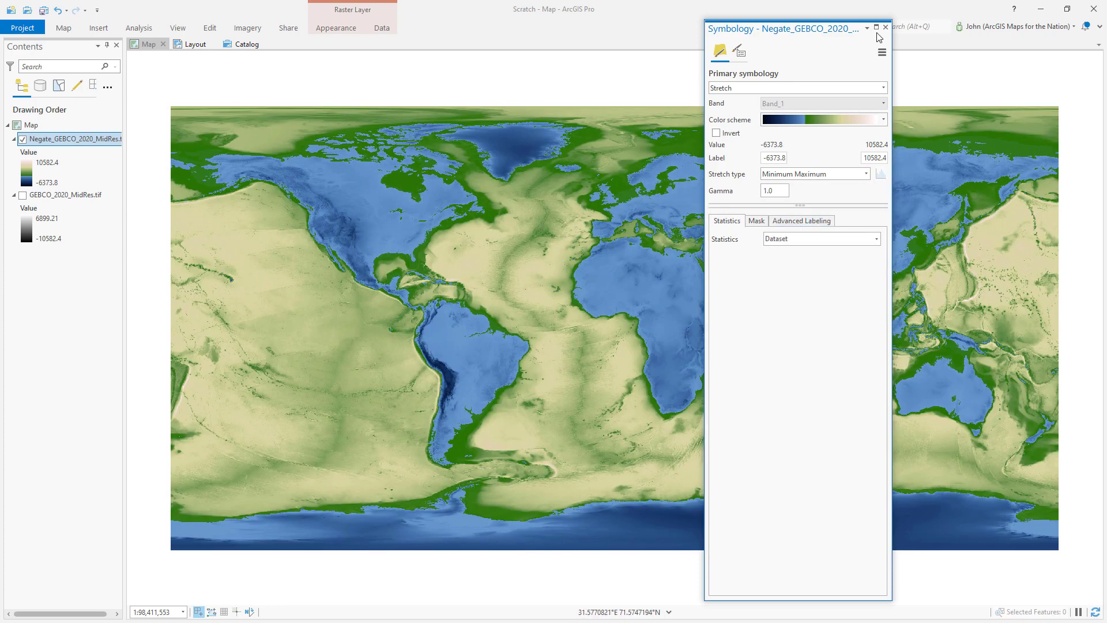
pyautogui.moveTo(883, 28)
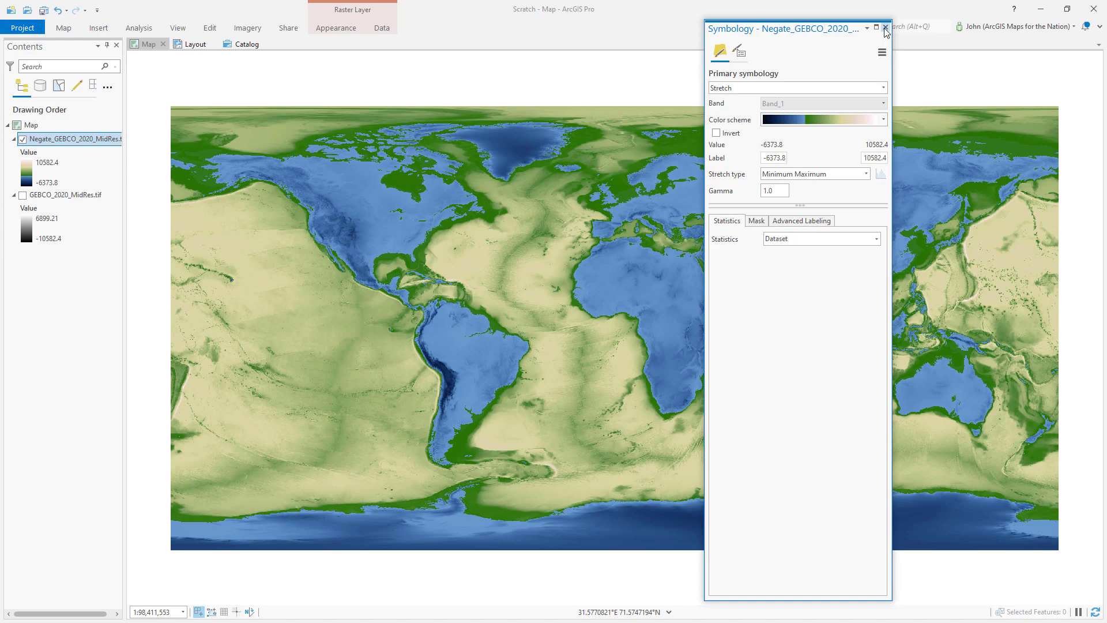
pyautogui.click(884, 29)
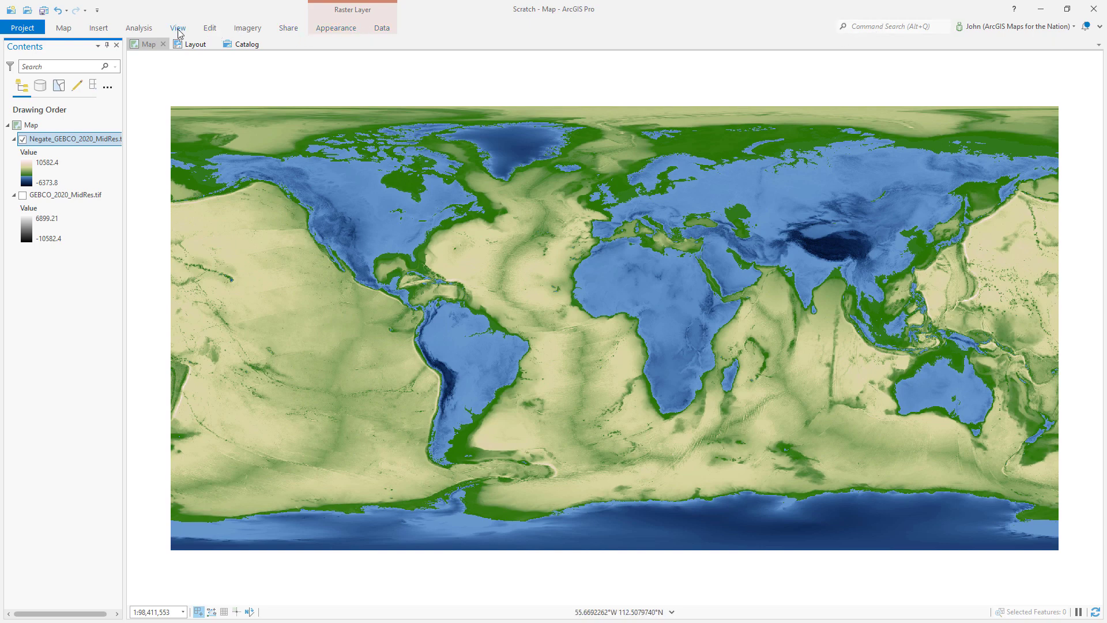
# Convert the map to a global scene from the View tab.
pyautogui.click(178, 27)
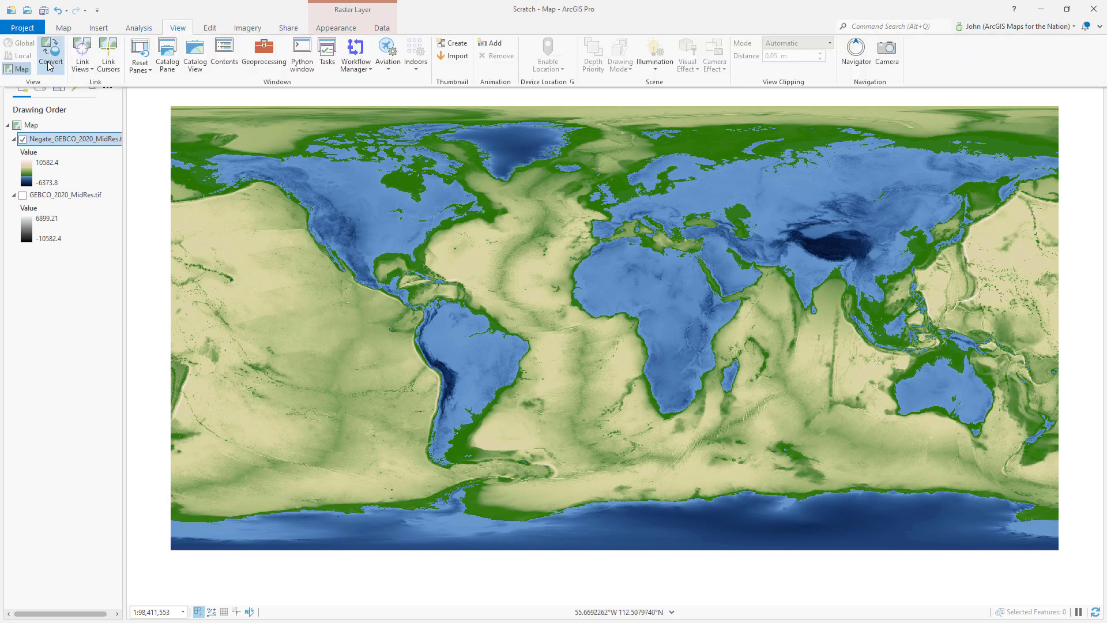
pyautogui.click(51, 51)
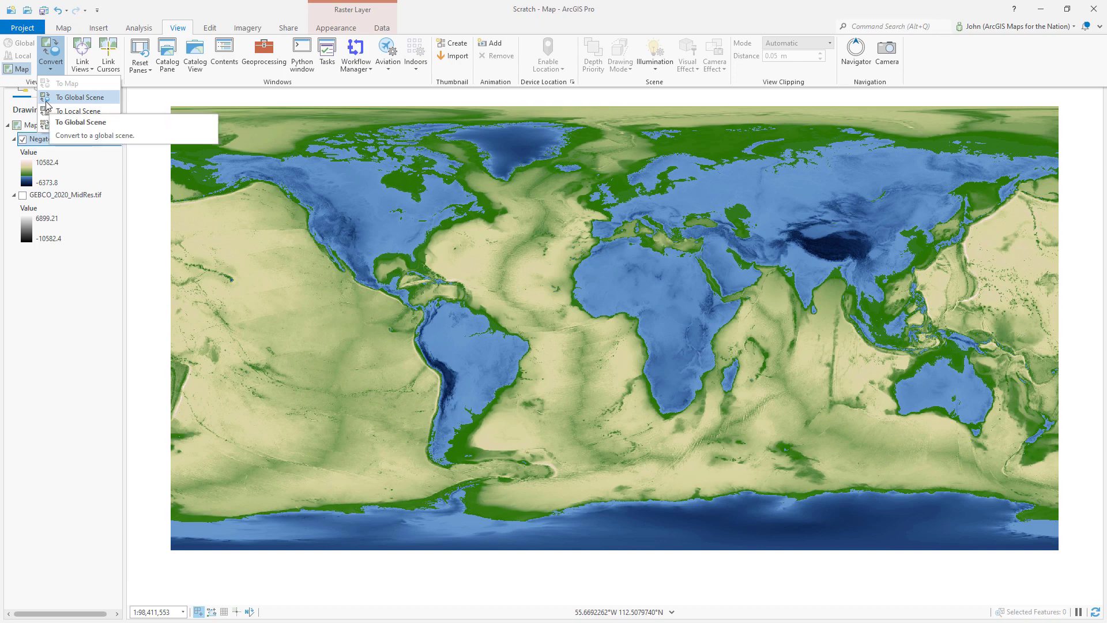
pyautogui.click(79, 97)
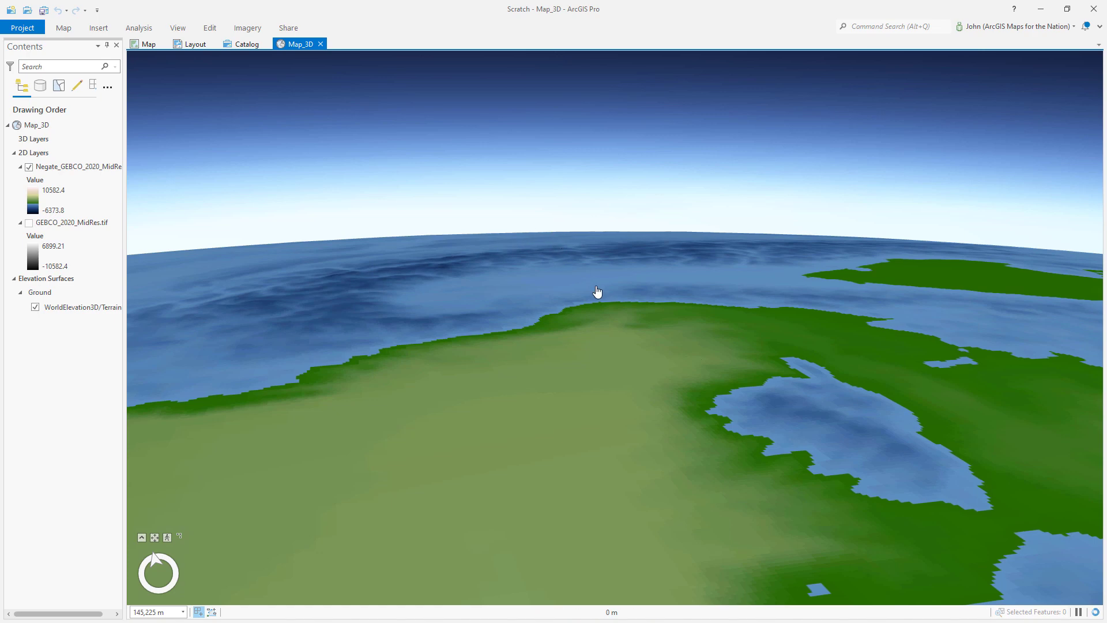
pyautogui.moveTo(558, 279)
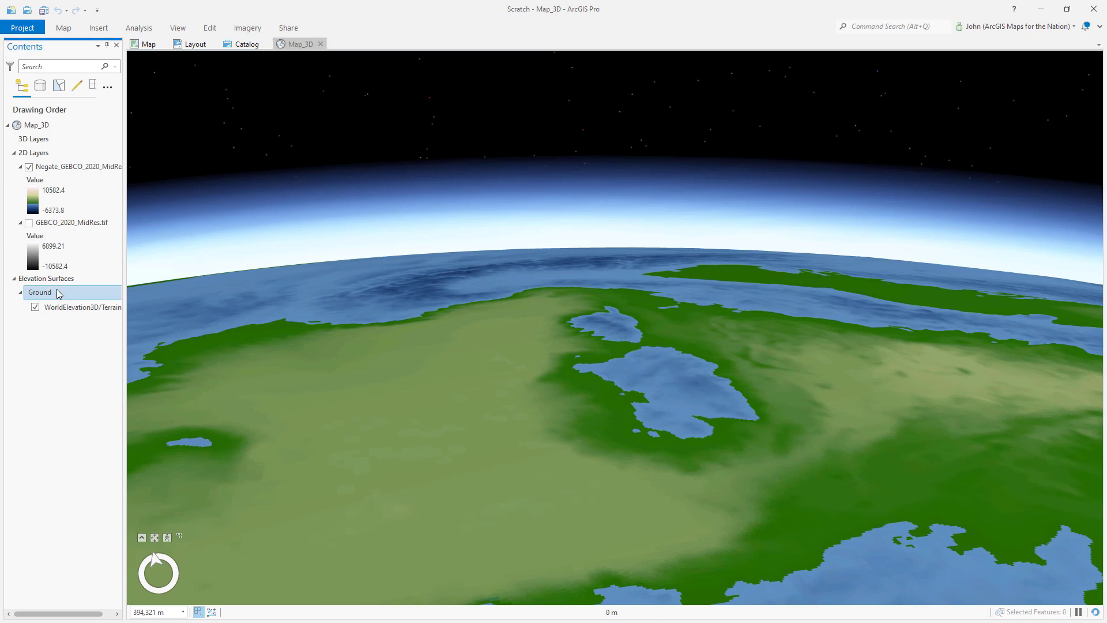
# Set the Ground surface's vertical exaggeration to 30.
pyautogui.click(40, 293)
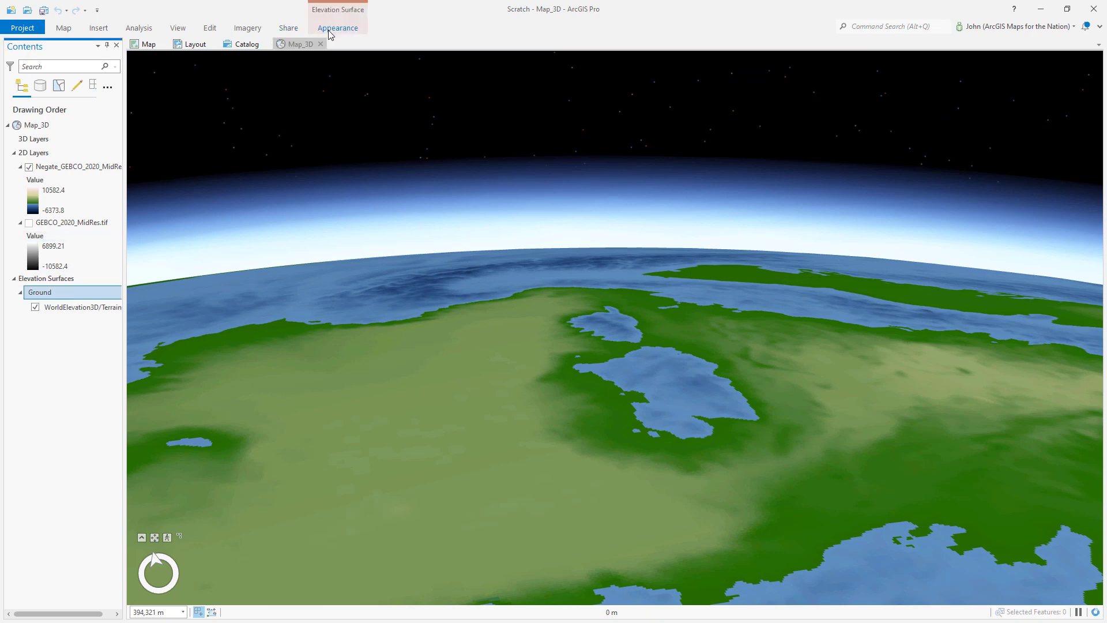
pyautogui.click(338, 27)
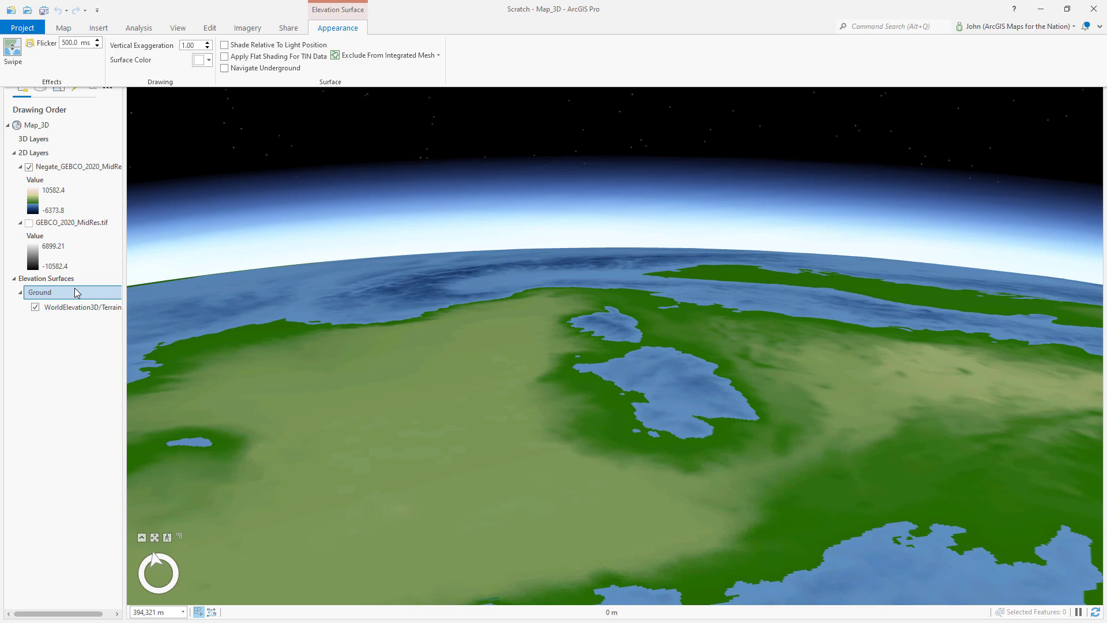
pyautogui.click(192, 45)
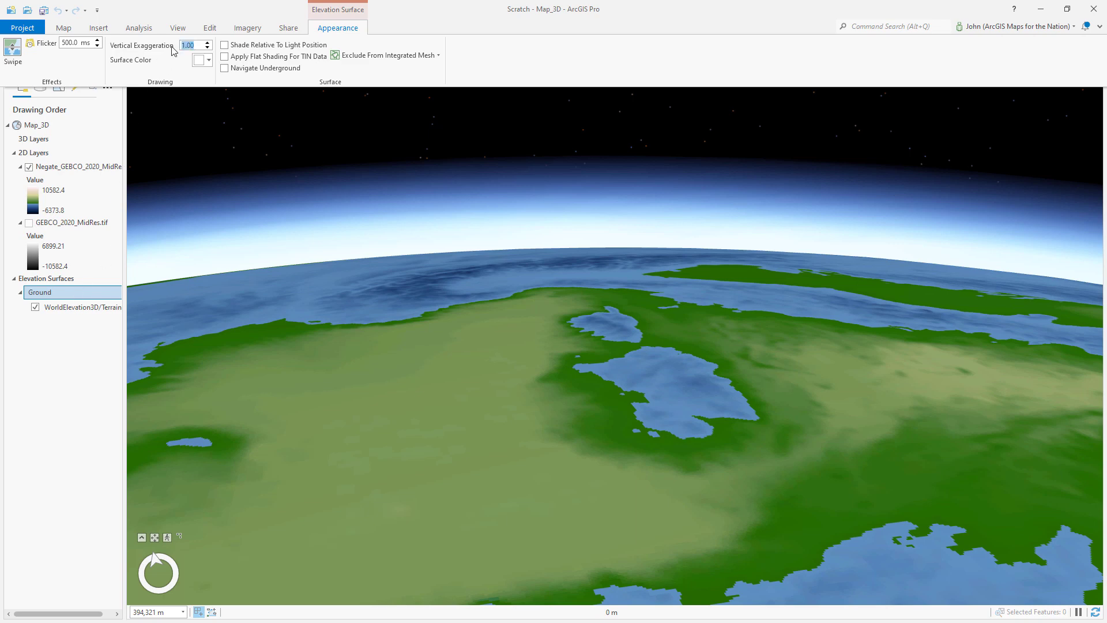
pyautogui.write('30')
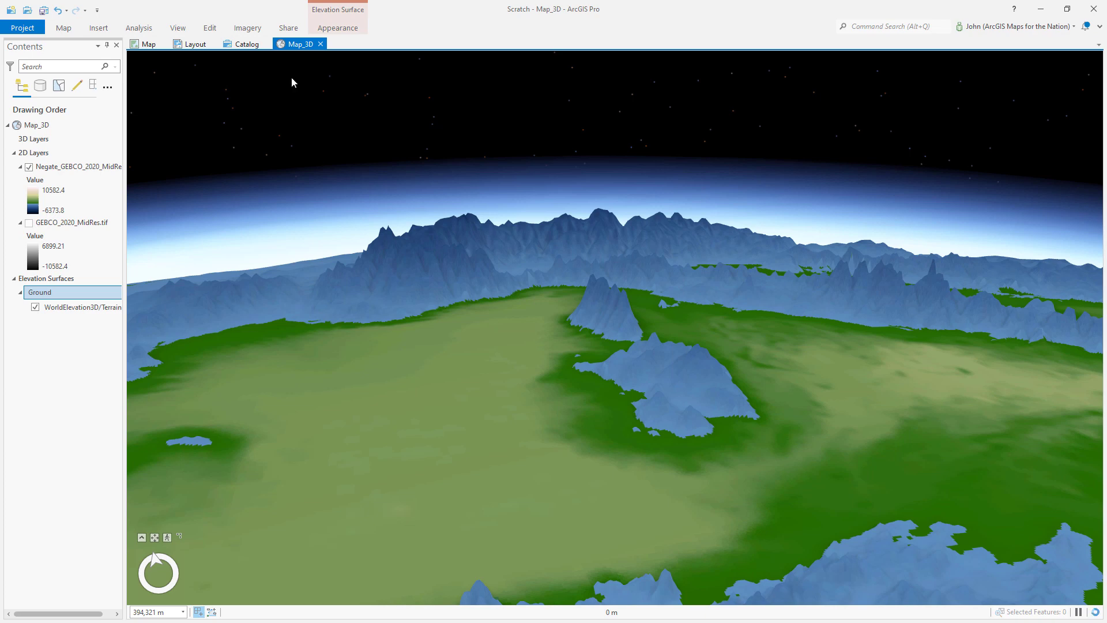
pyautogui.moveTo(449, 307)
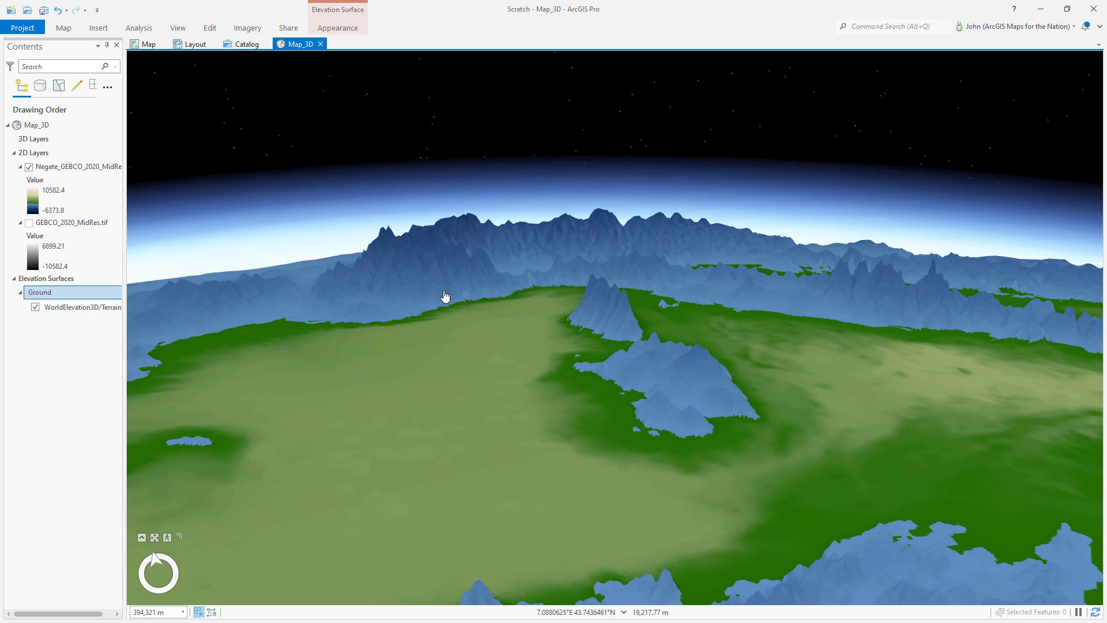
pyautogui.moveTo(34, 308)
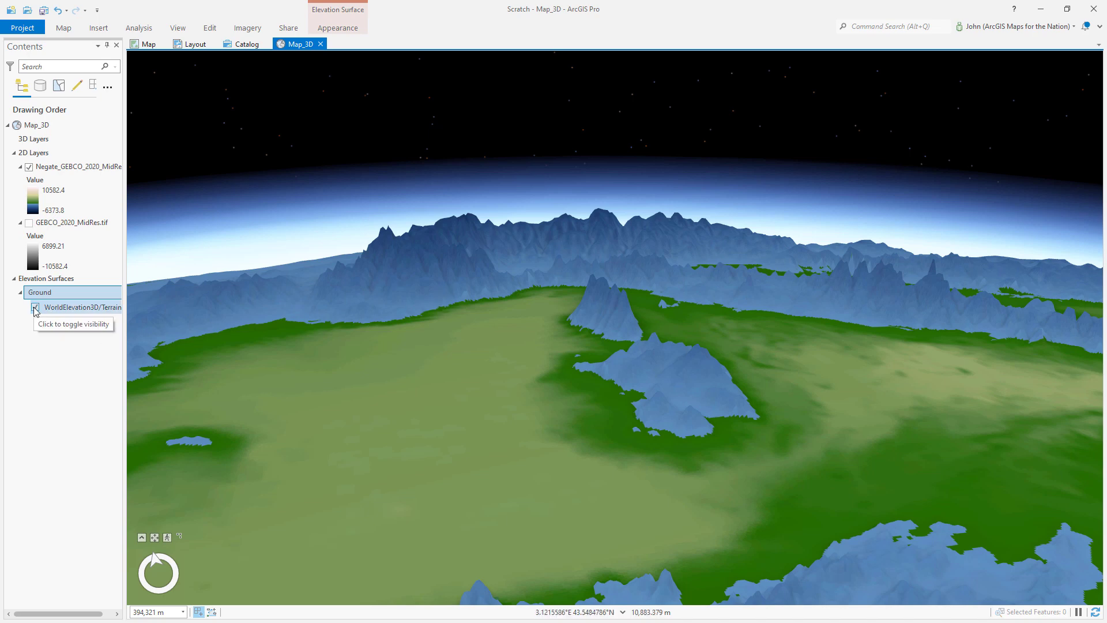
# Turn off WorldElevation3D terrain and add the negated GEBCO raster as Ground elevation source.
pyautogui.click(32, 307)
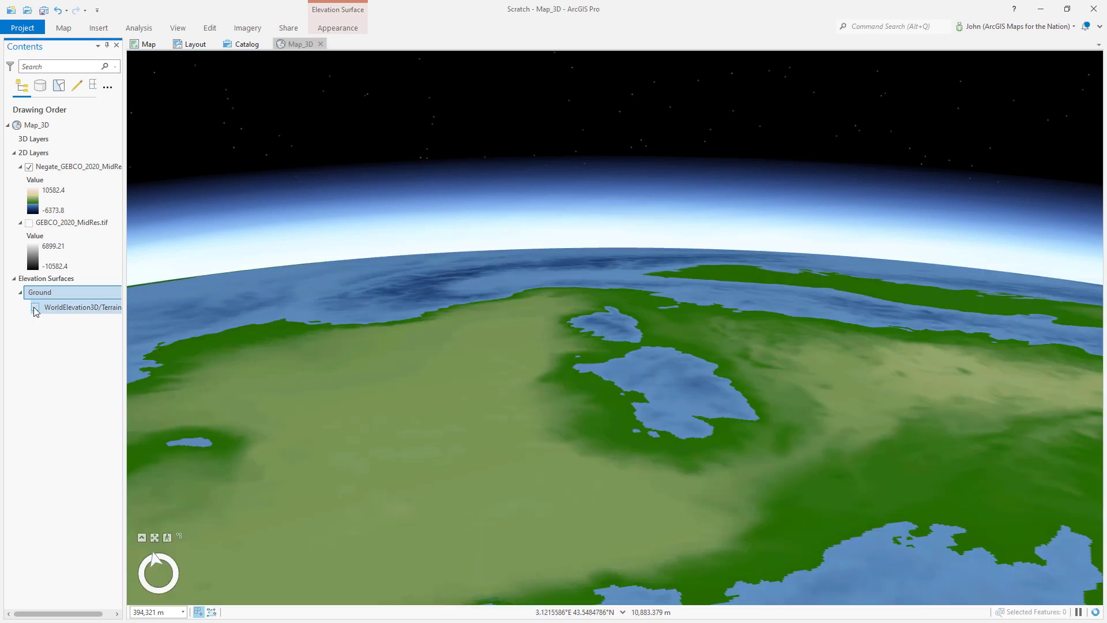
pyautogui.click(72, 167)
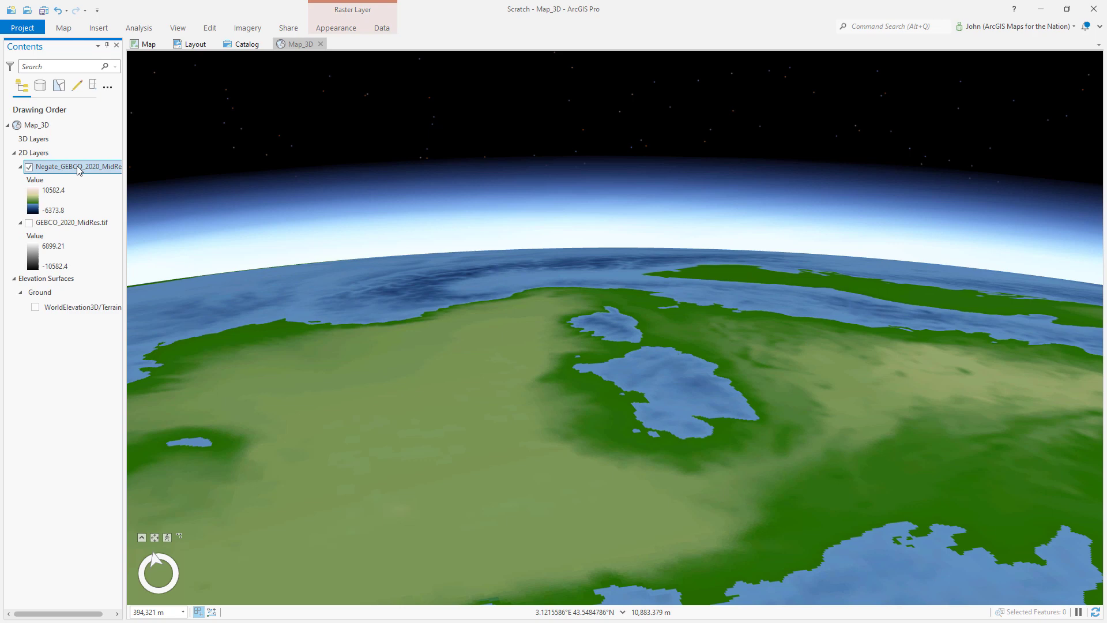
pyautogui.rightClick(28, 124)
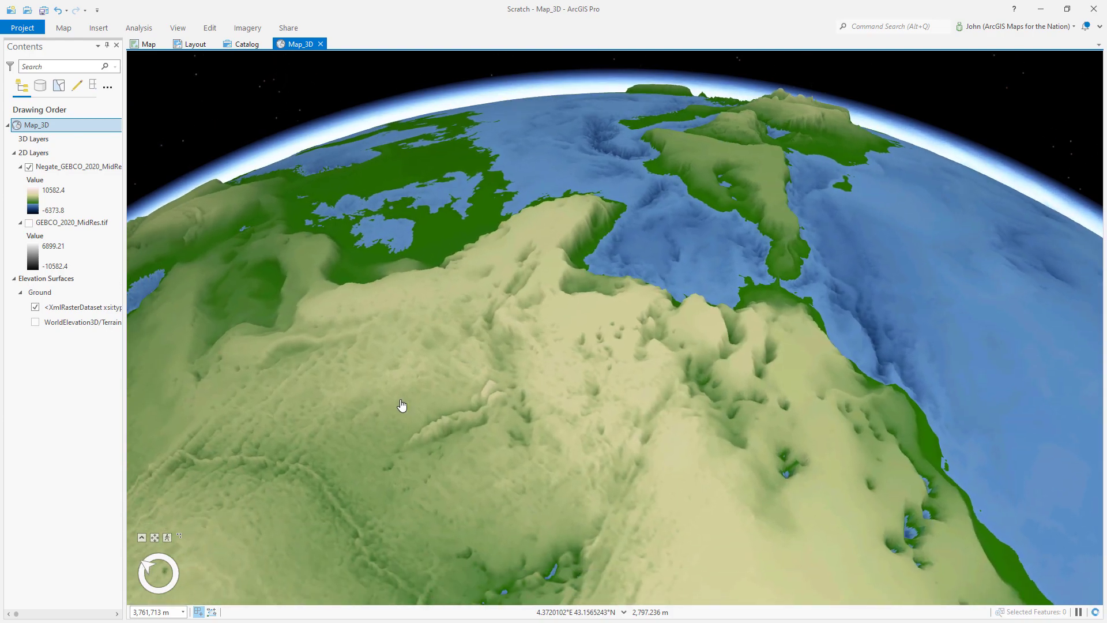
# Fly in and orbit the raised coastal trench, then move over the sunken polar landmass near Greenland and Iceland.
pyautogui.moveTo(402, 405); pyautogui.dragTo(526, 303)
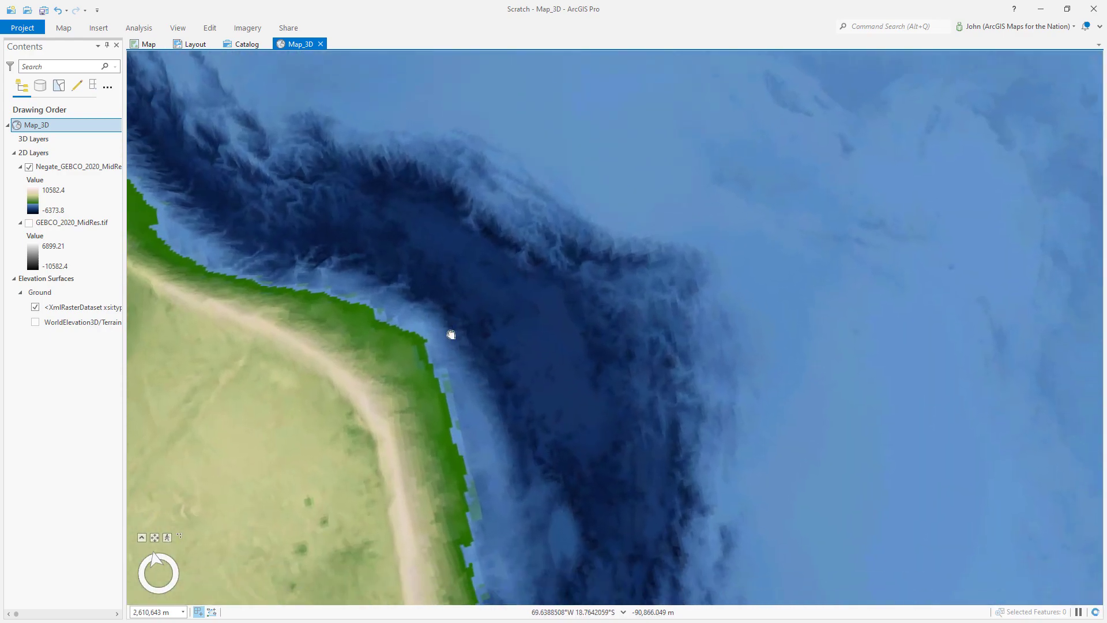
pyautogui.moveTo(451, 334); pyautogui.dragTo(509, 283)
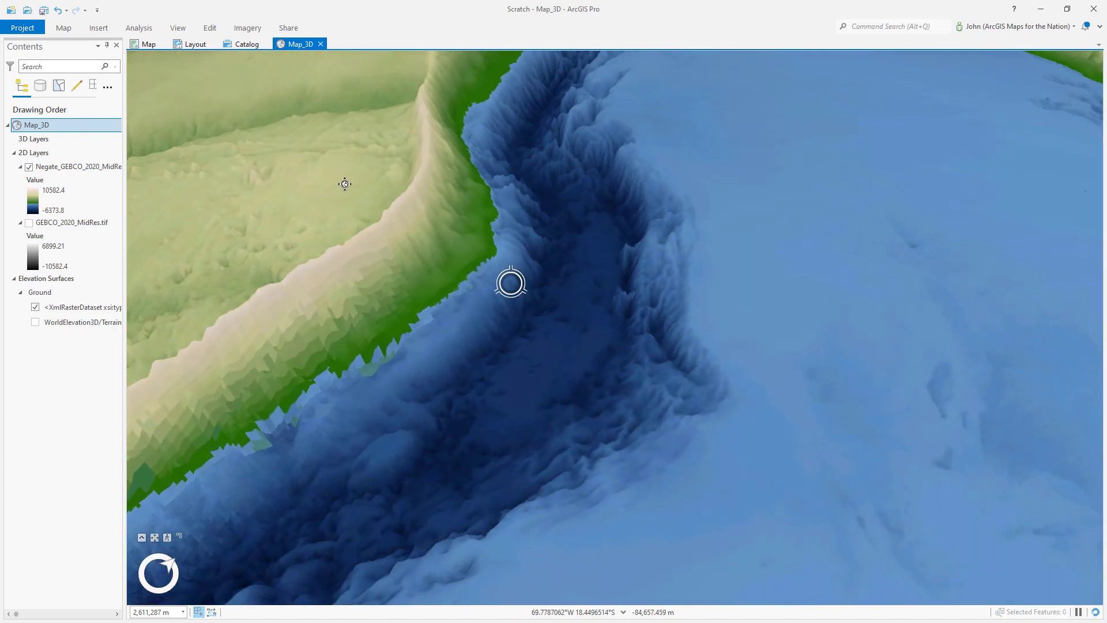
pyautogui.moveTo(510, 283); pyautogui.dragTo(547, 236)
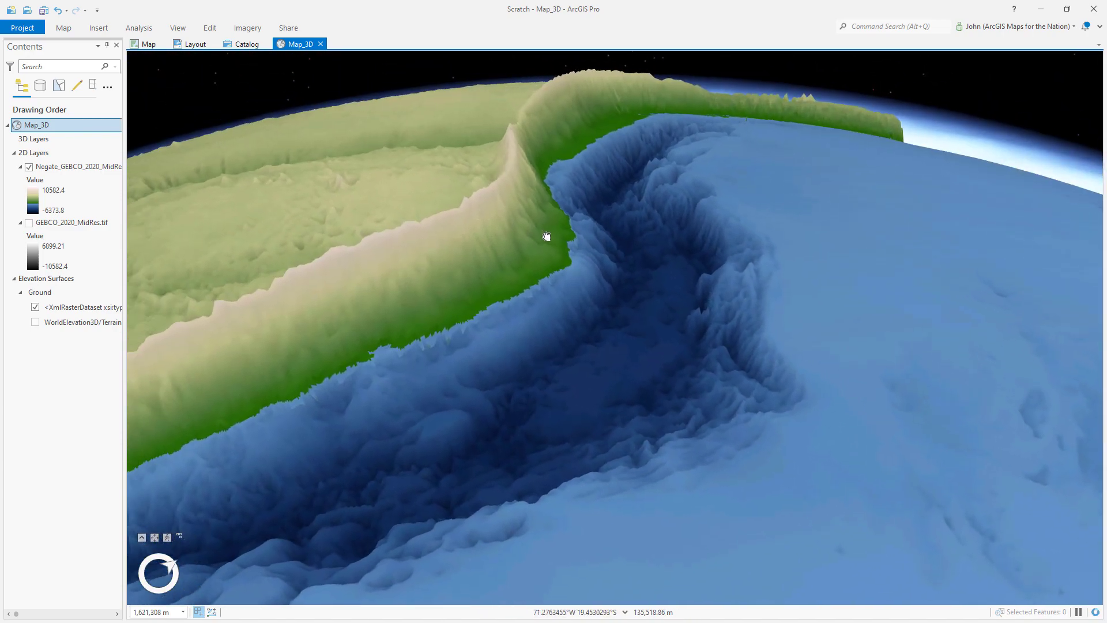
pyautogui.moveTo(547, 236); pyautogui.dragTo(533, 227)
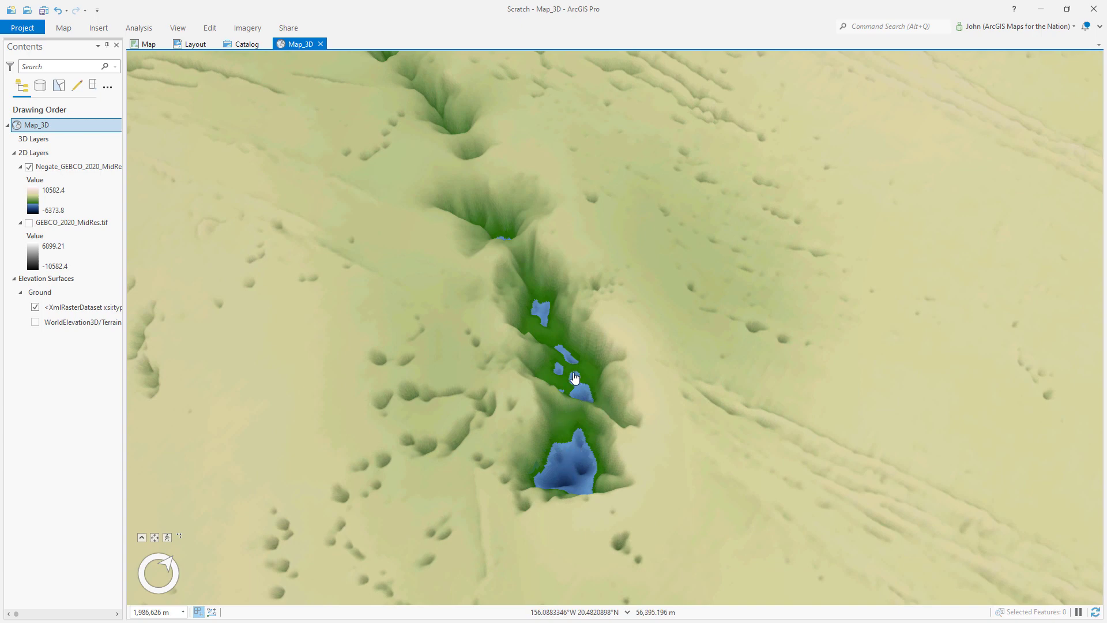
pyautogui.moveTo(574, 377); pyautogui.dragTo(565, 396)
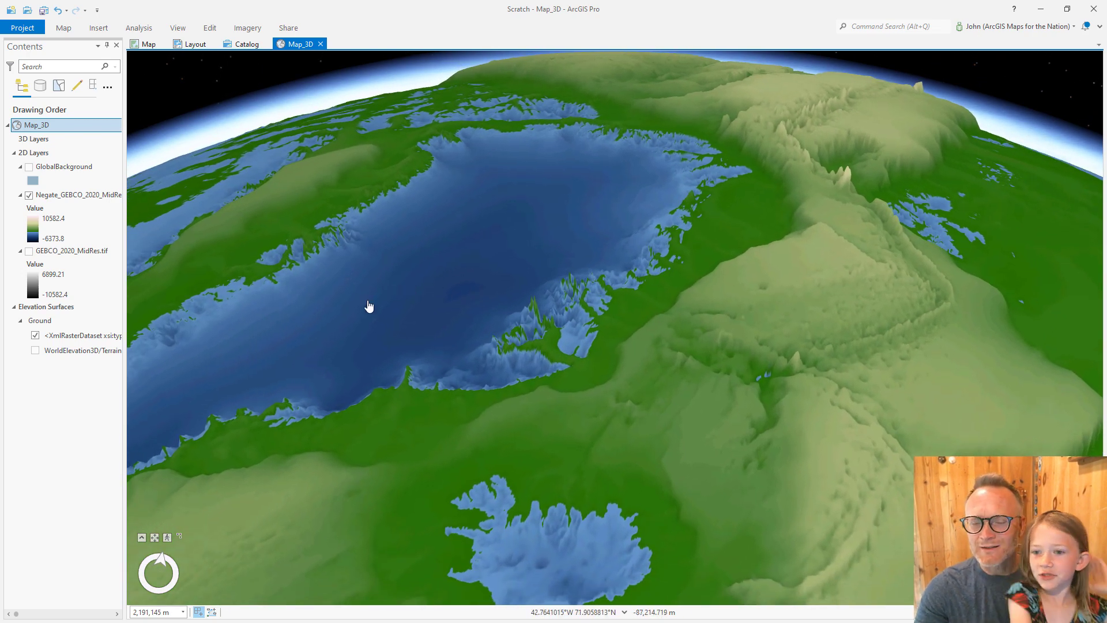
# Fly along the raised Mid-Atlantic seafloor and its central ridge valley, then pull back over the ocean floor.
pyautogui.moveTo(368, 305); pyautogui.dragTo(435, 313)
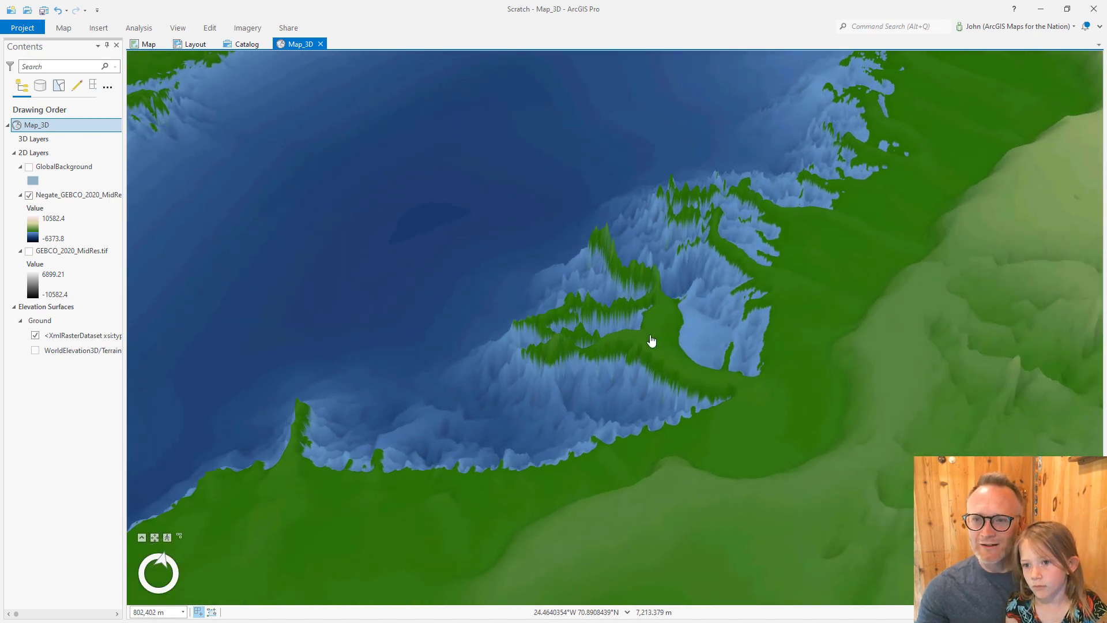
pyautogui.scroll(-3)
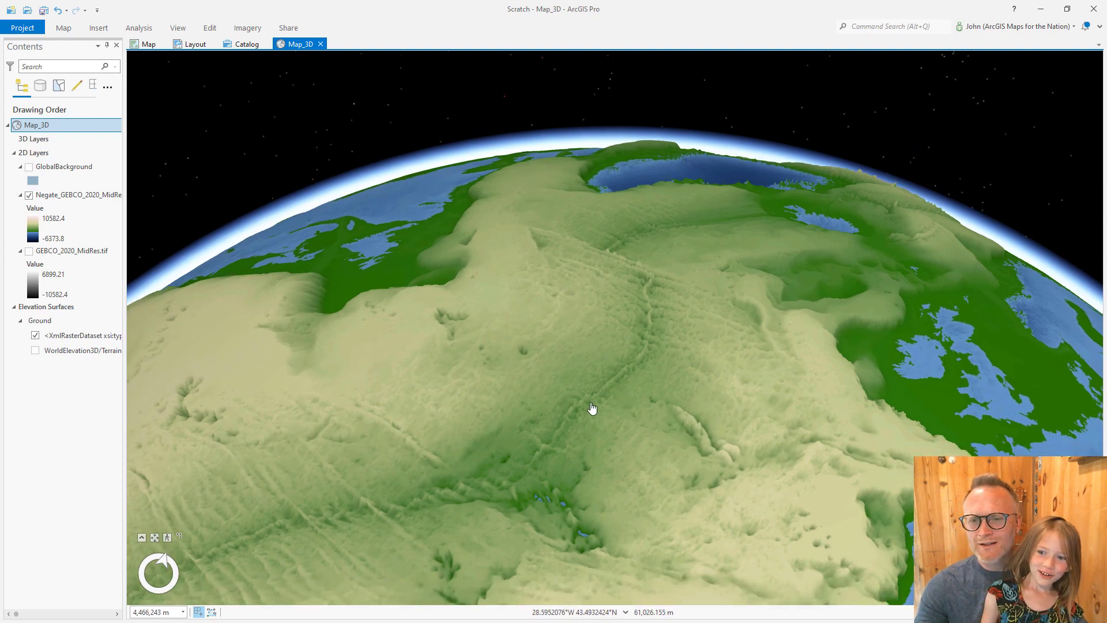
pyautogui.moveTo(592, 408); pyautogui.dragTo(592, 395)
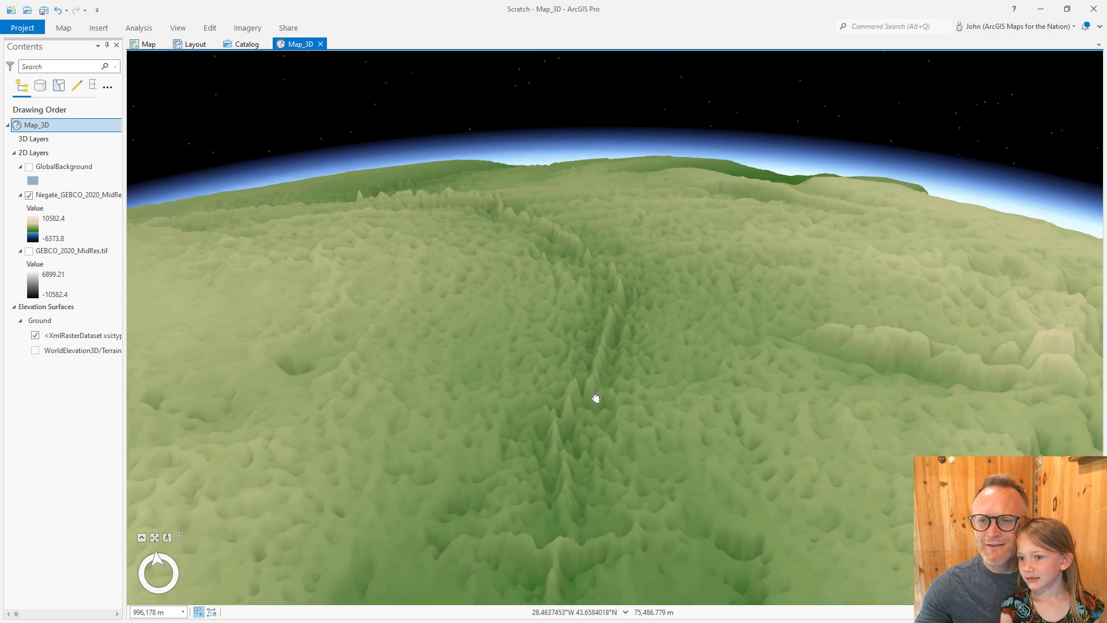
pyautogui.moveTo(597, 398); pyautogui.dragTo(612, 273)
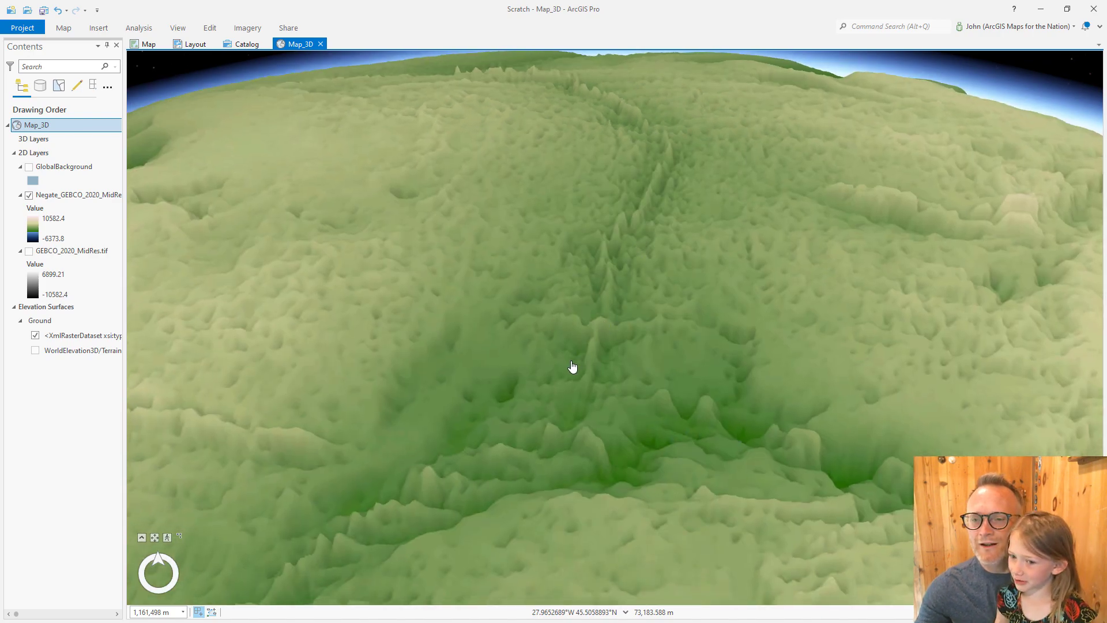
pyautogui.moveTo(572, 365); pyautogui.dragTo(577, 332)
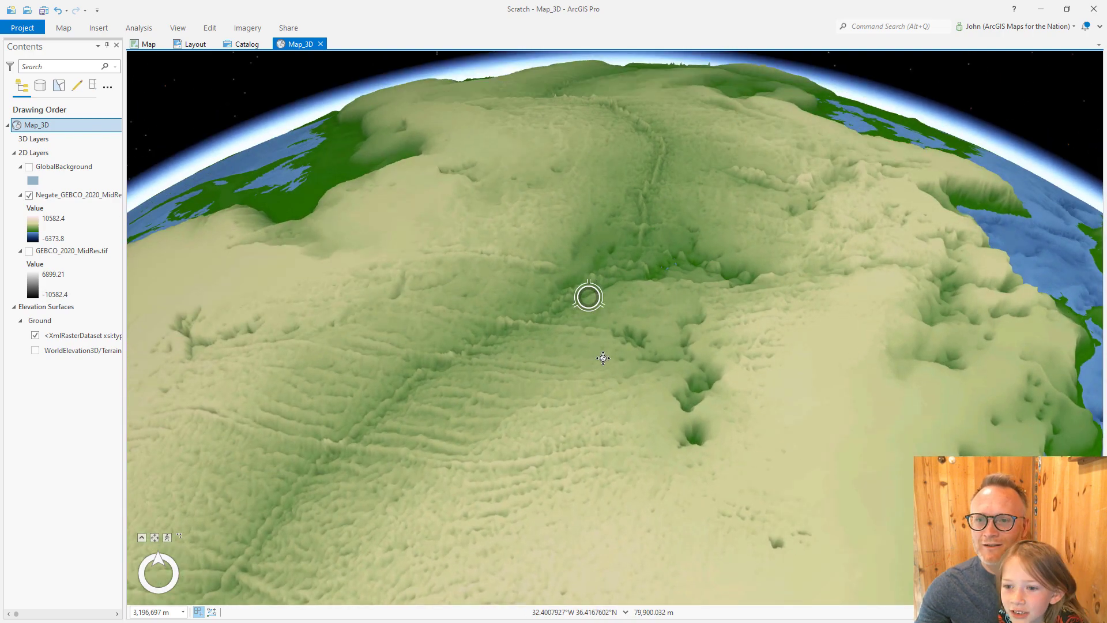
# Swing the globe east over Europe and Asia and move in over the sunken Himalayan depression.
pyautogui.moveTo(589, 295); pyautogui.dragTo(594, 372)
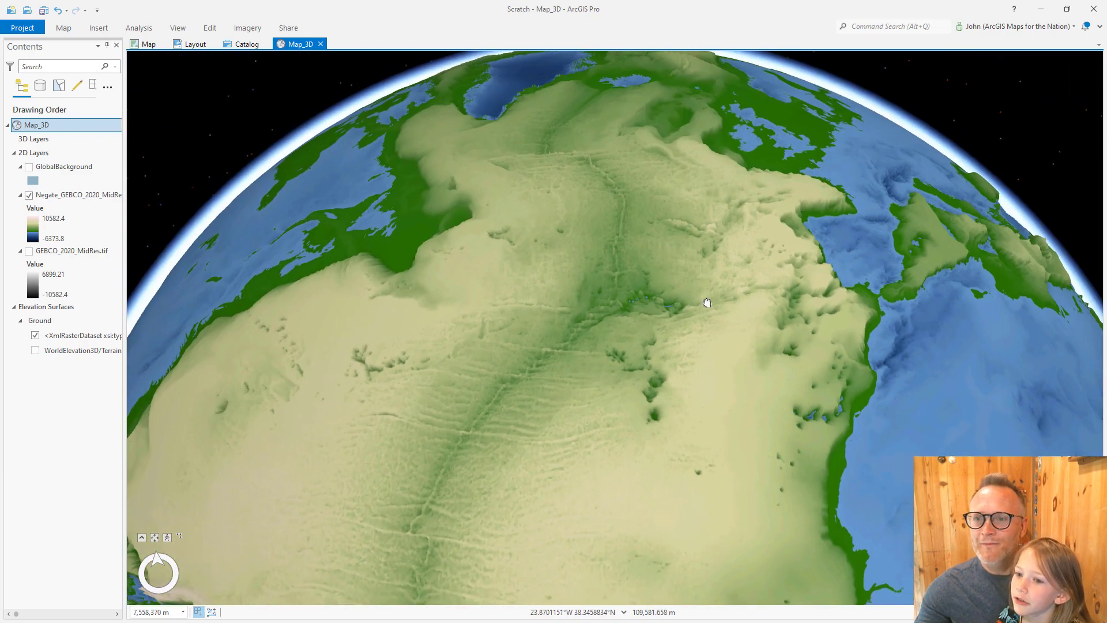
pyautogui.moveTo(707, 303); pyautogui.dragTo(792, 167)
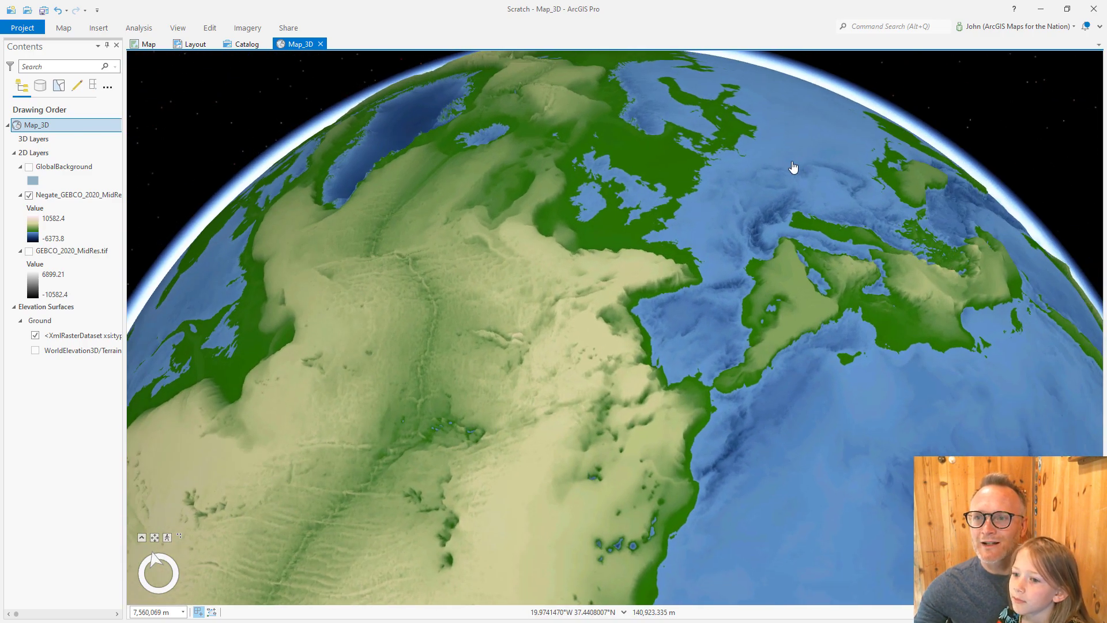
pyautogui.moveTo(794, 167); pyautogui.dragTo(437, 460)
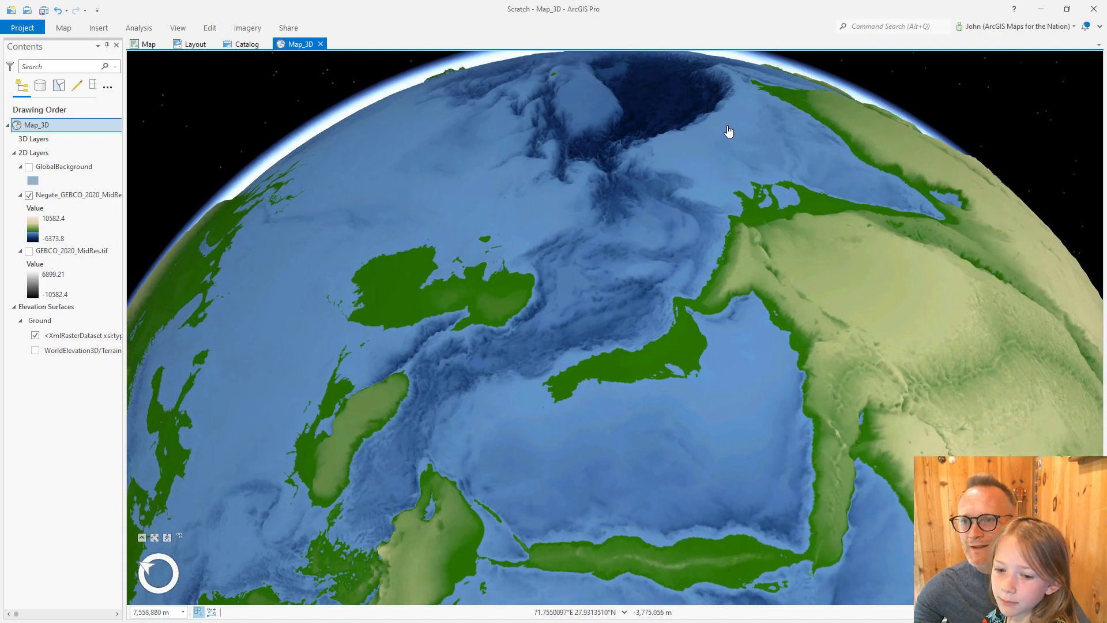
pyautogui.moveTo(729, 131); pyautogui.dragTo(655, 256)
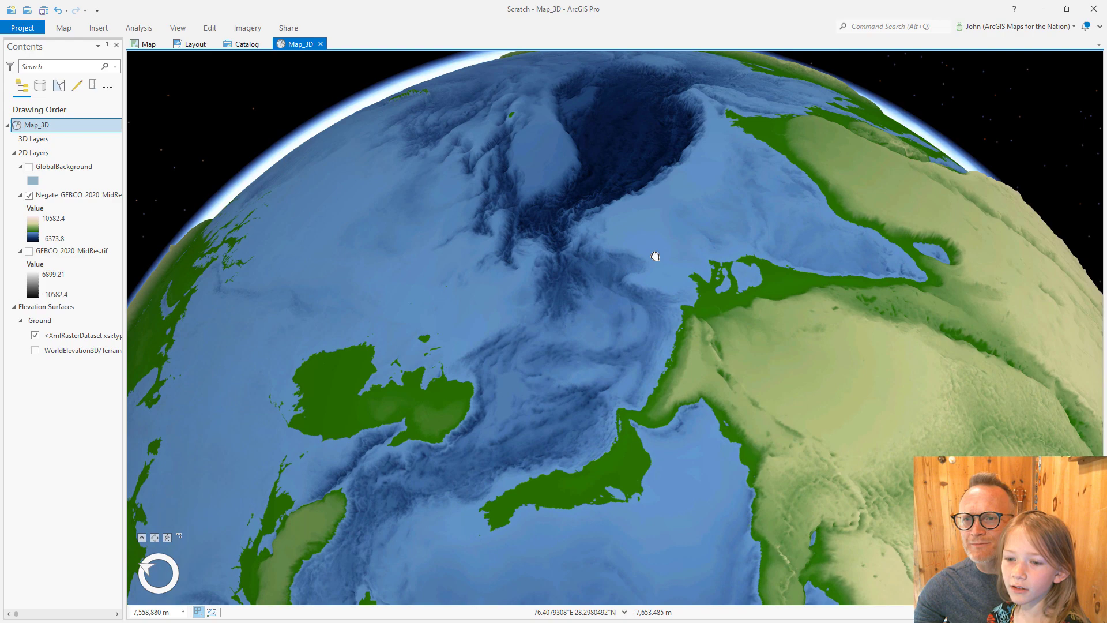
pyautogui.moveTo(655, 256); pyautogui.dragTo(611, 405)
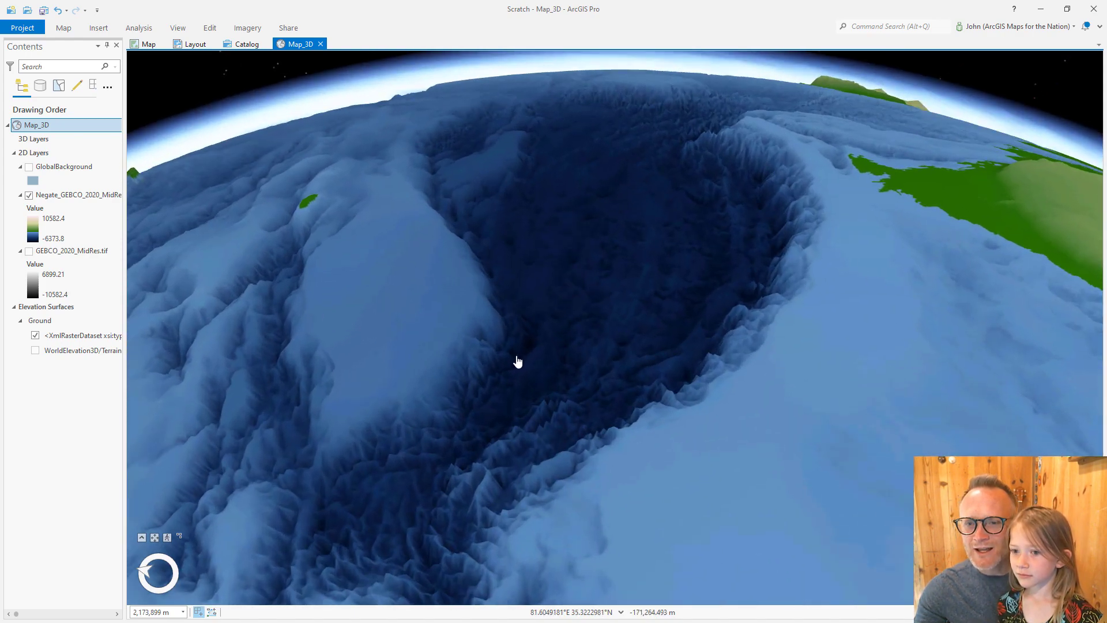
# Fly east across the sunken Asian landmass toward the raised Pacific seafloor and sunken Philippine islands.
pyautogui.moveTo(518, 361); pyautogui.dragTo(553, 295)
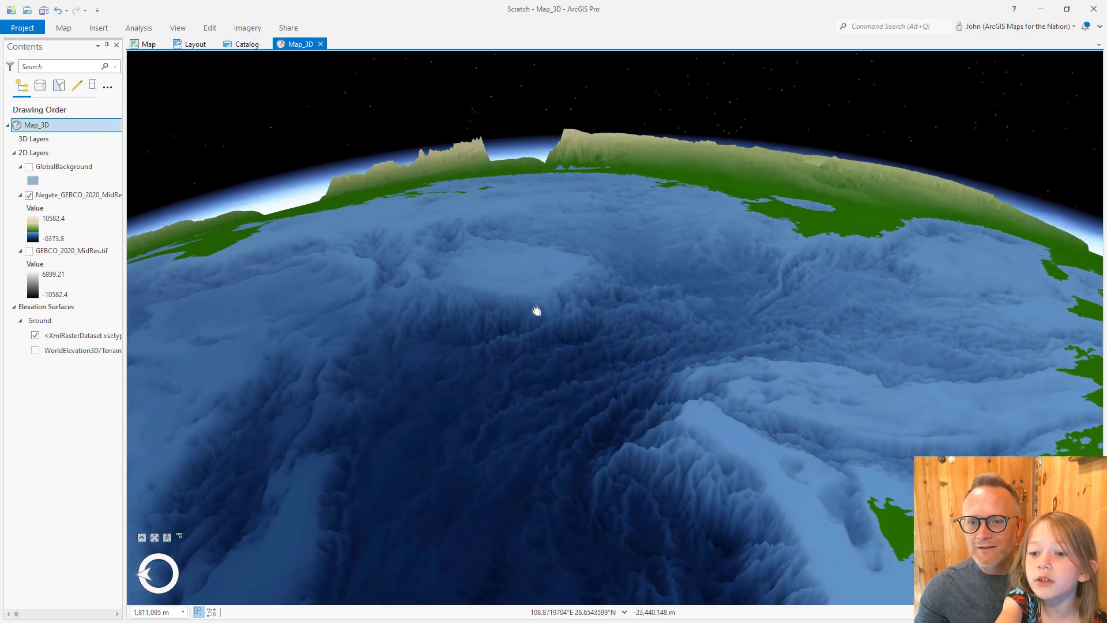
pyautogui.moveTo(535, 311); pyautogui.dragTo(515, 369)
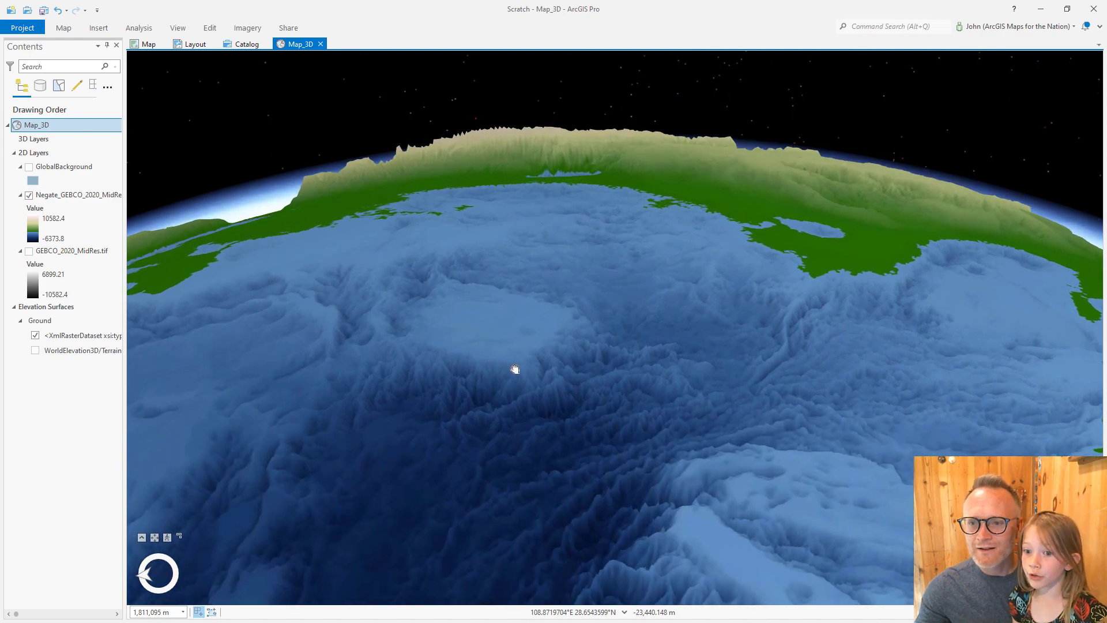
pyautogui.moveTo(515, 368); pyautogui.dragTo(556, 157)
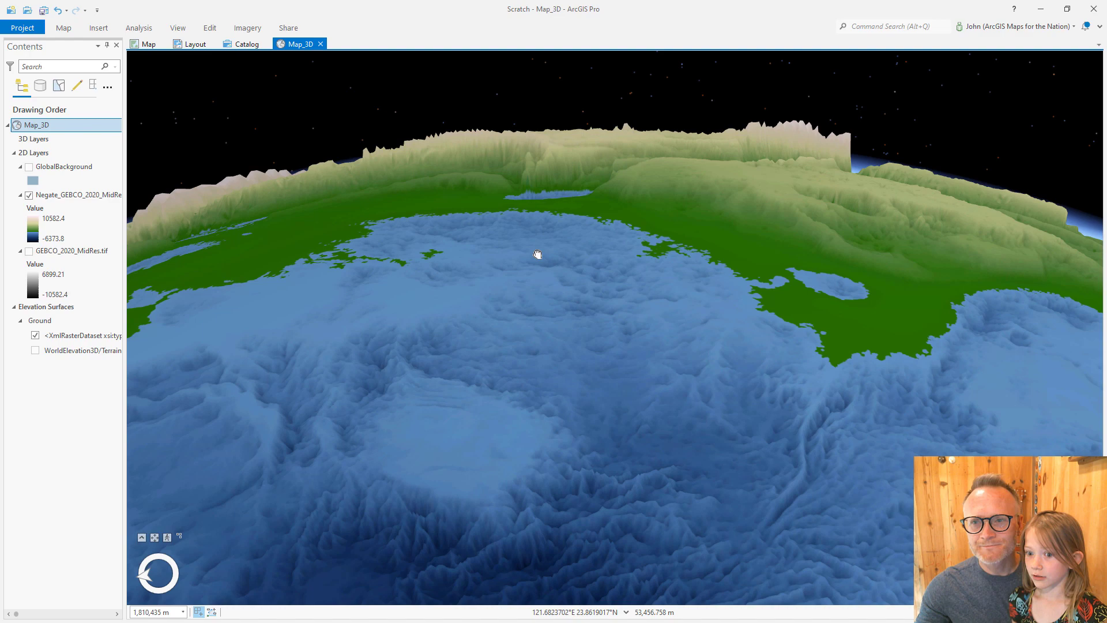
pyautogui.moveTo(537, 255); pyautogui.dragTo(603, 223)
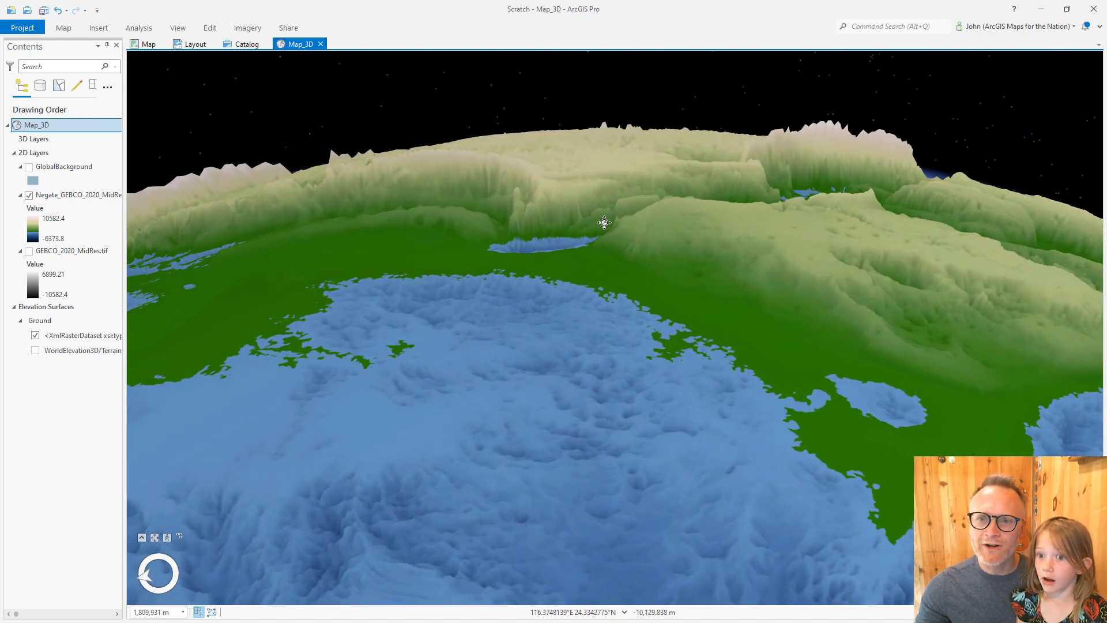
pyautogui.moveTo(604, 222); pyautogui.dragTo(570, 281)
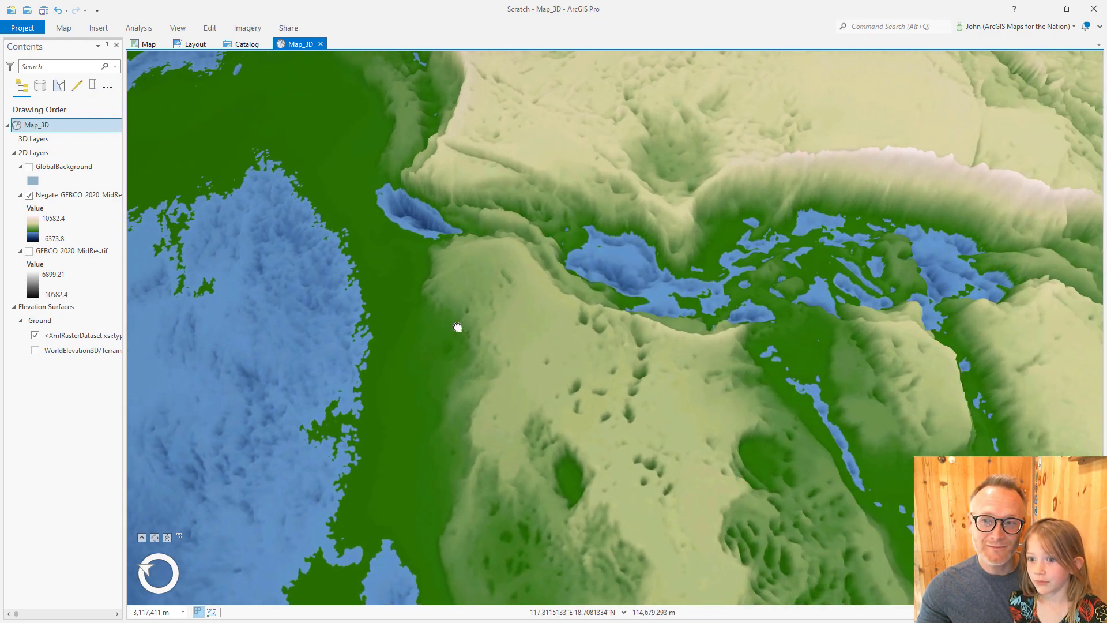
# Tilt across the western Pacific seafloor and approach the Mariana Trench's white ridge wall.
pyautogui.moveTo(458, 327); pyautogui.dragTo(244, 366)
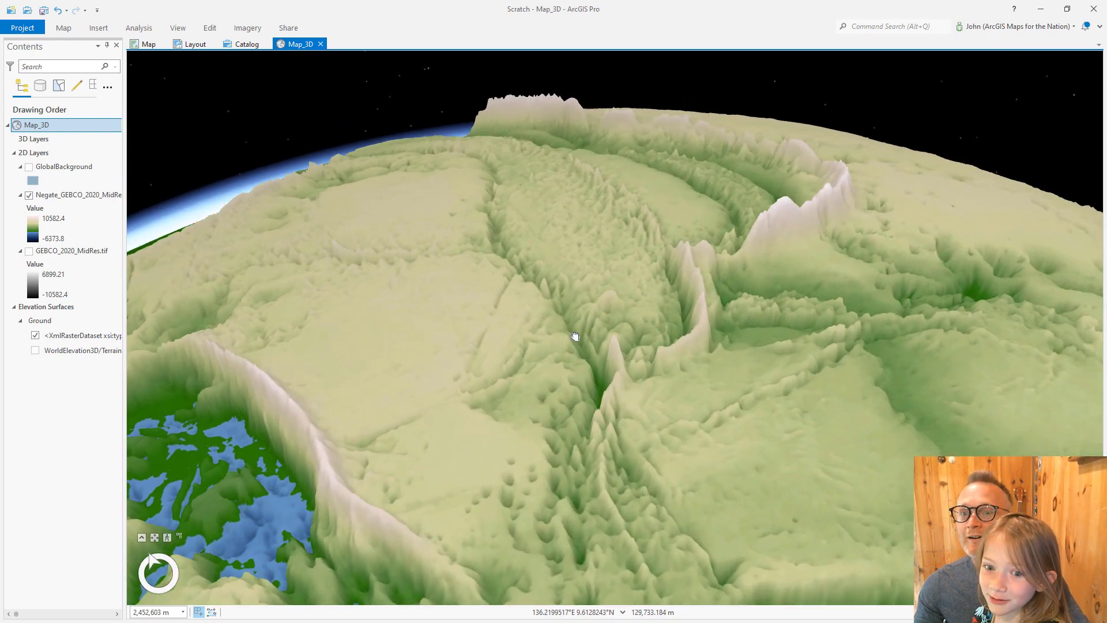
pyautogui.moveTo(576, 335); pyautogui.dragTo(694, 279)
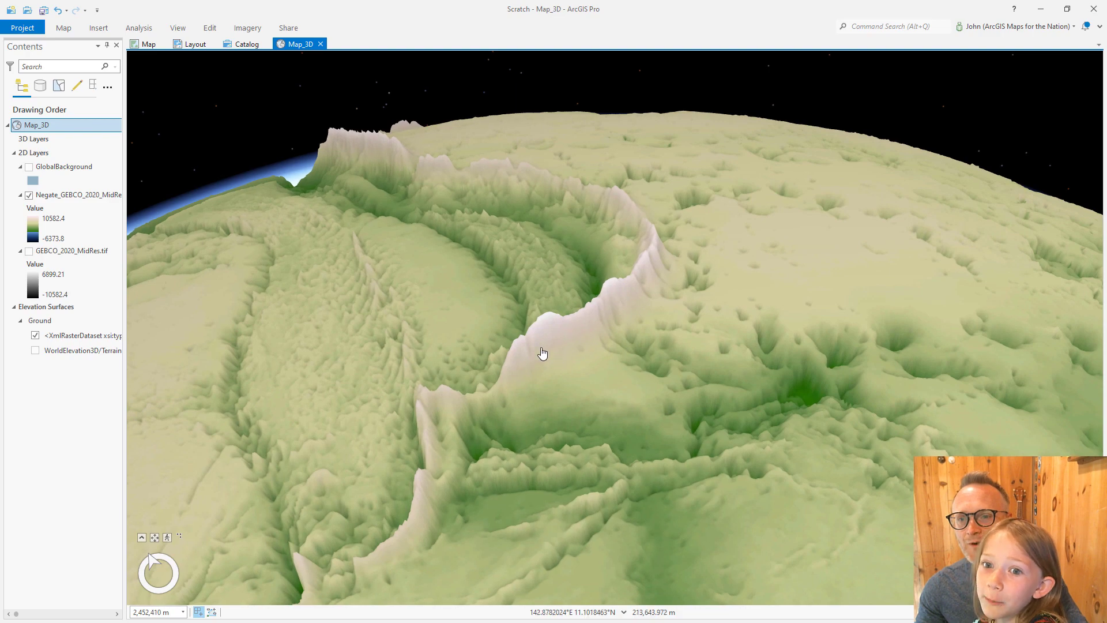
pyautogui.moveTo(544, 353); pyautogui.dragTo(579, 304)
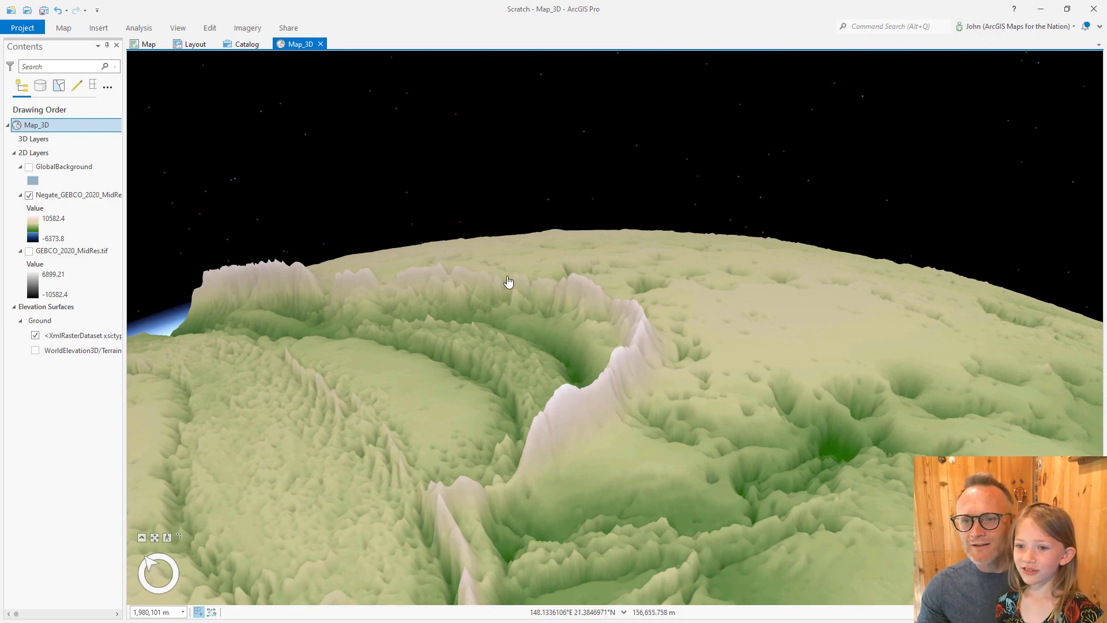
pyautogui.moveTo(509, 281); pyautogui.dragTo(638, 327)
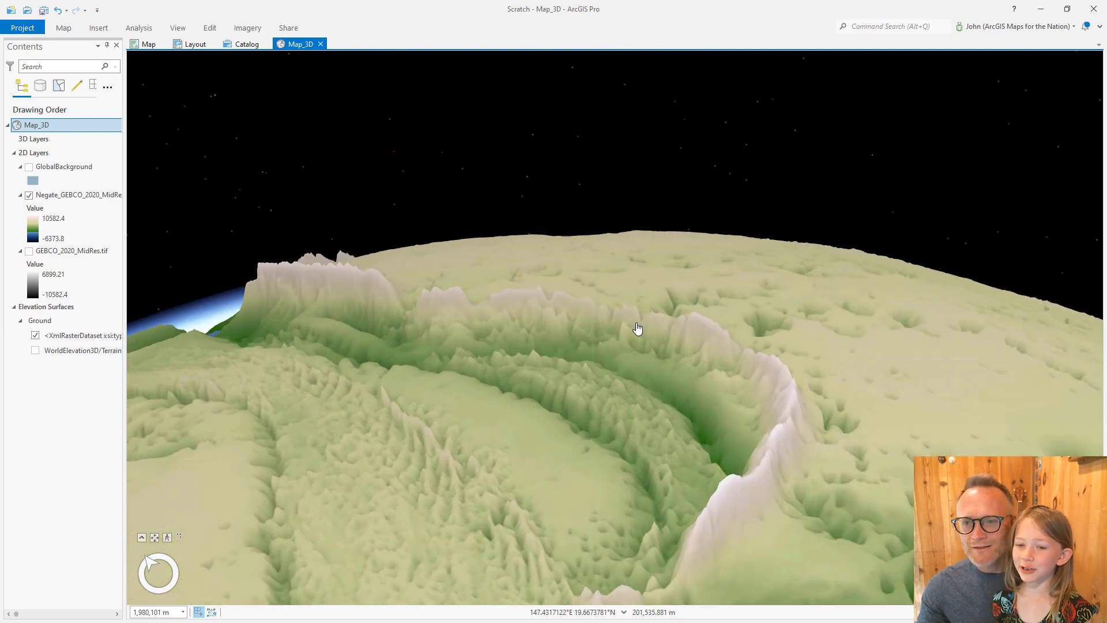
pyautogui.moveTo(638, 328); pyautogui.dragTo(523, 372)
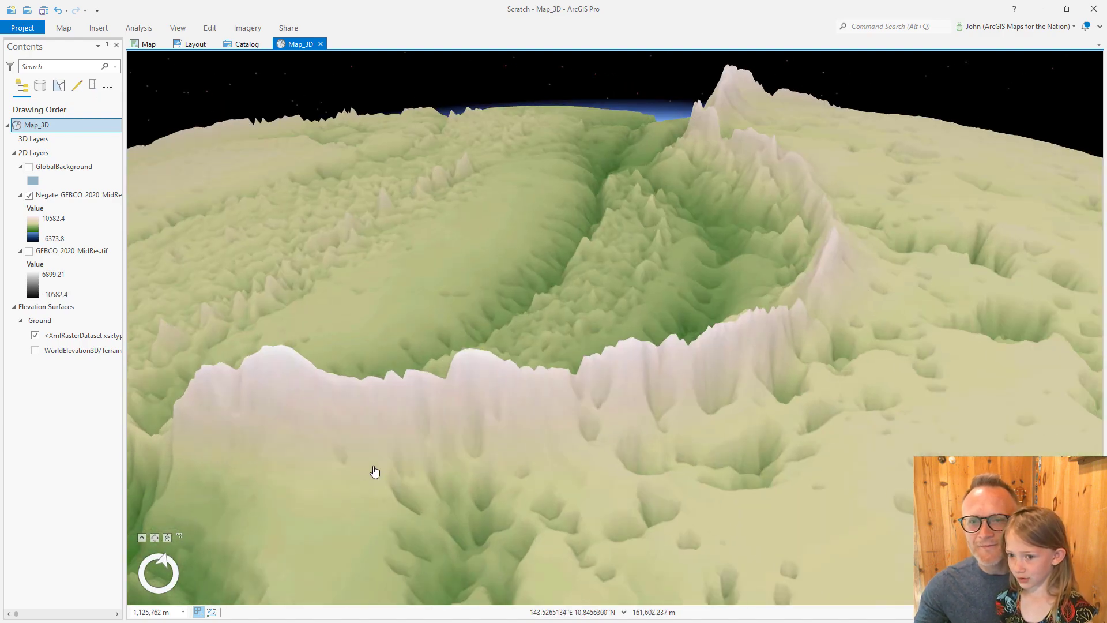
pyautogui.moveTo(376, 471); pyautogui.dragTo(297, 300)
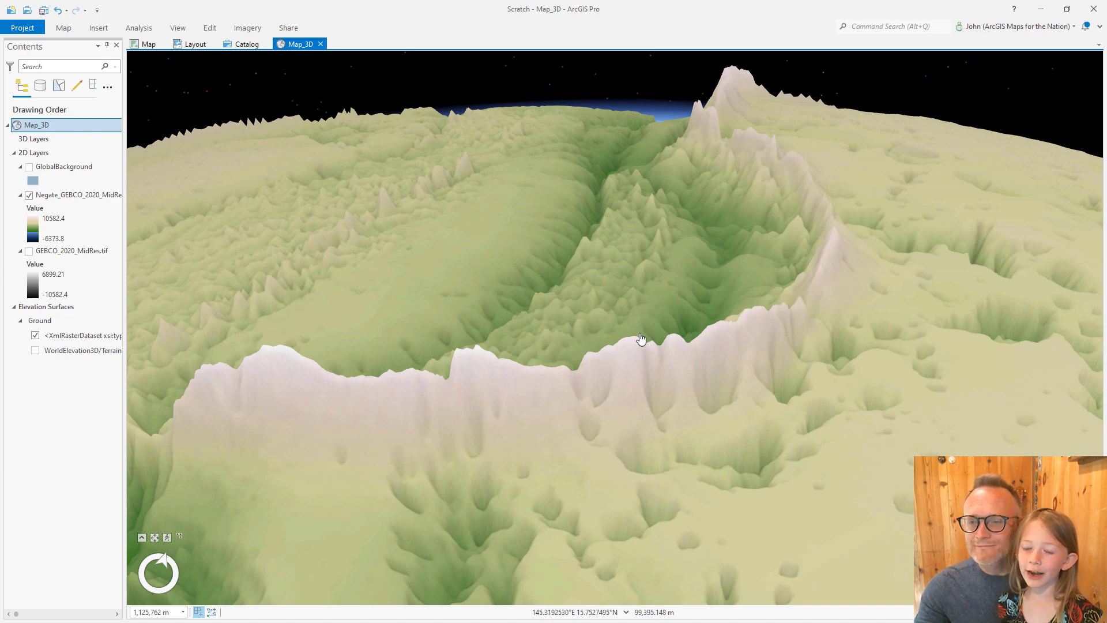
# Orbit around the towering trench ridge and its peak, then pull back for a wider view of its curve.
pyautogui.moveTo(641, 338); pyautogui.dragTo(529, 386)
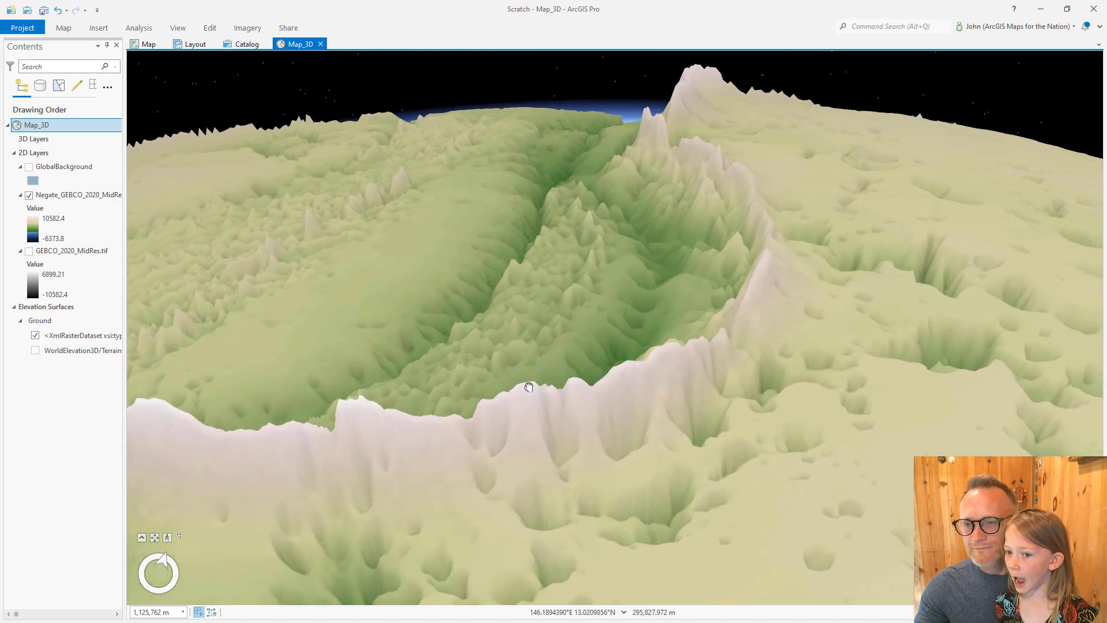
pyautogui.moveTo(528, 386); pyautogui.dragTo(634, 191)
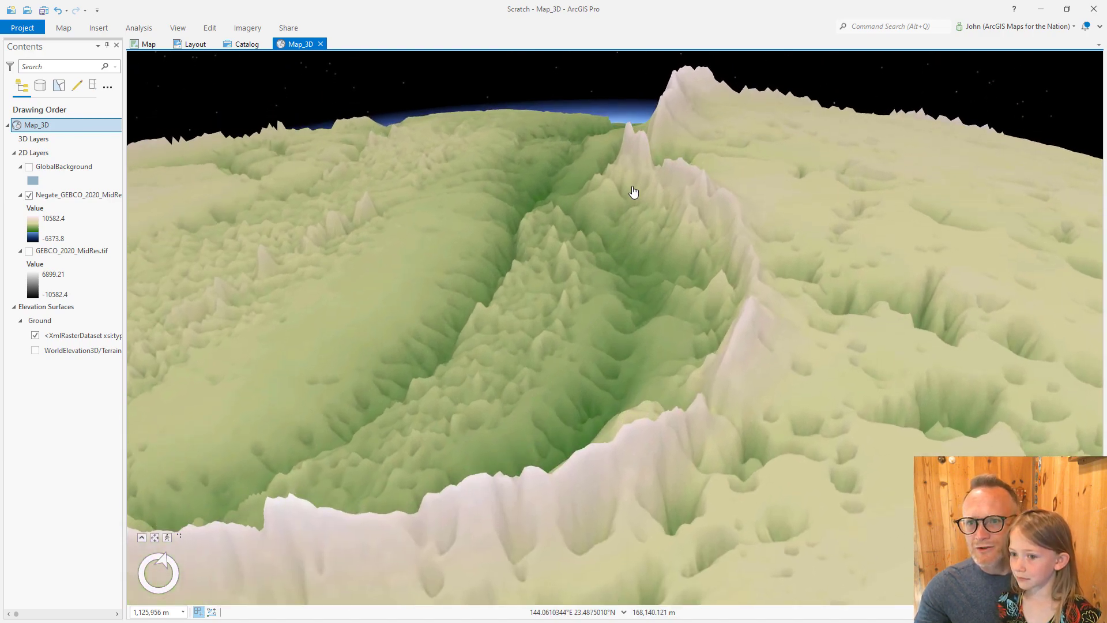
pyautogui.moveTo(634, 191); pyautogui.dragTo(589, 401)
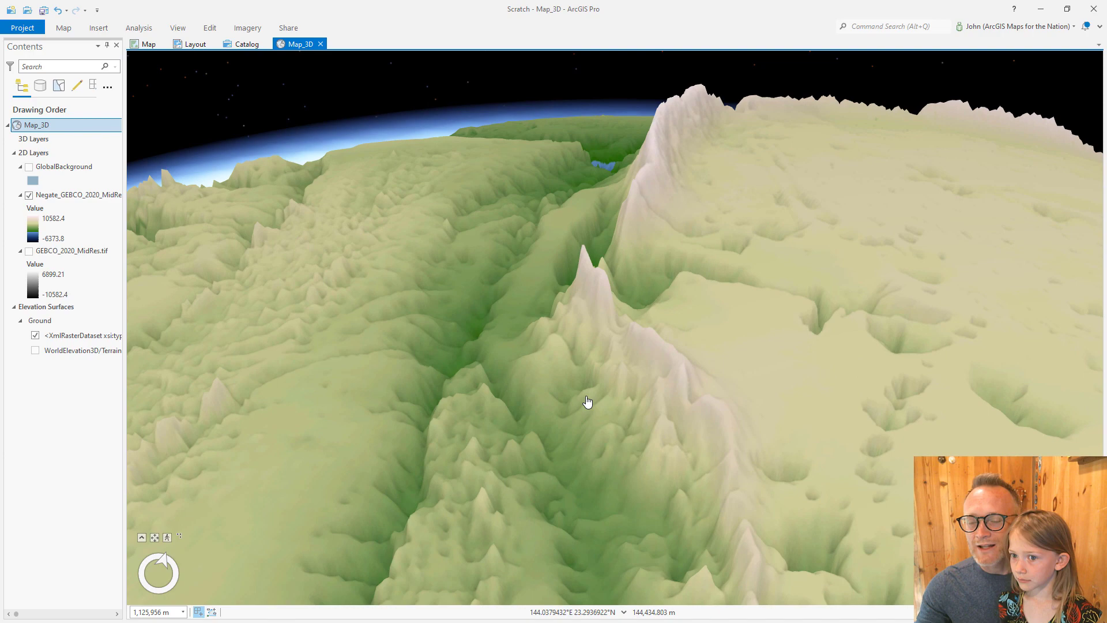
pyautogui.moveTo(589, 401); pyautogui.dragTo(673, 167)
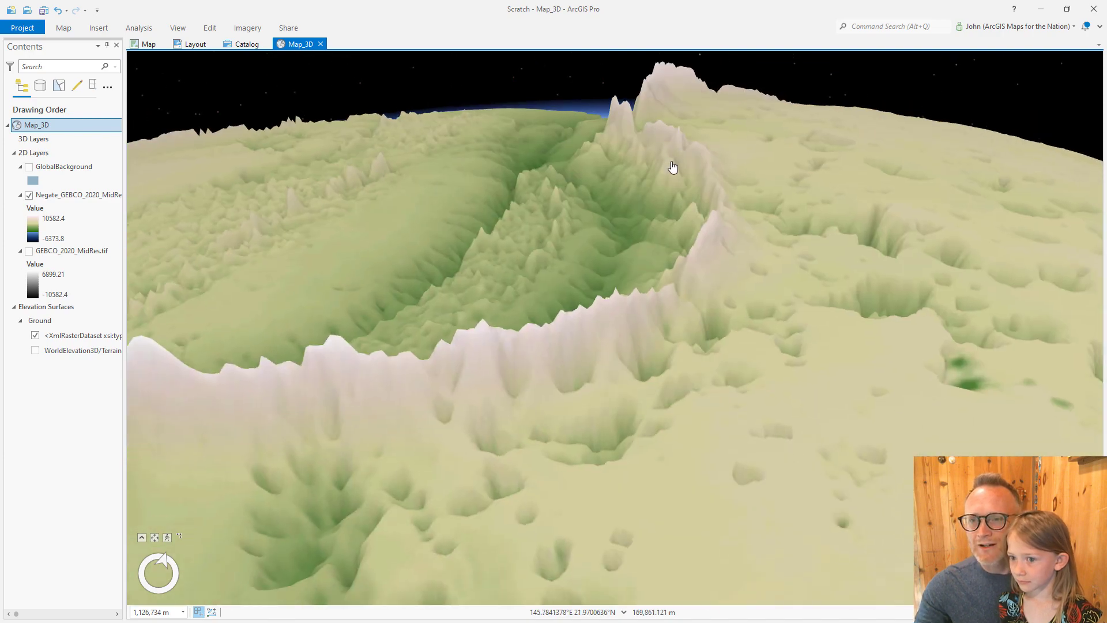
pyautogui.moveTo(673, 167); pyautogui.dragTo(551, 337)
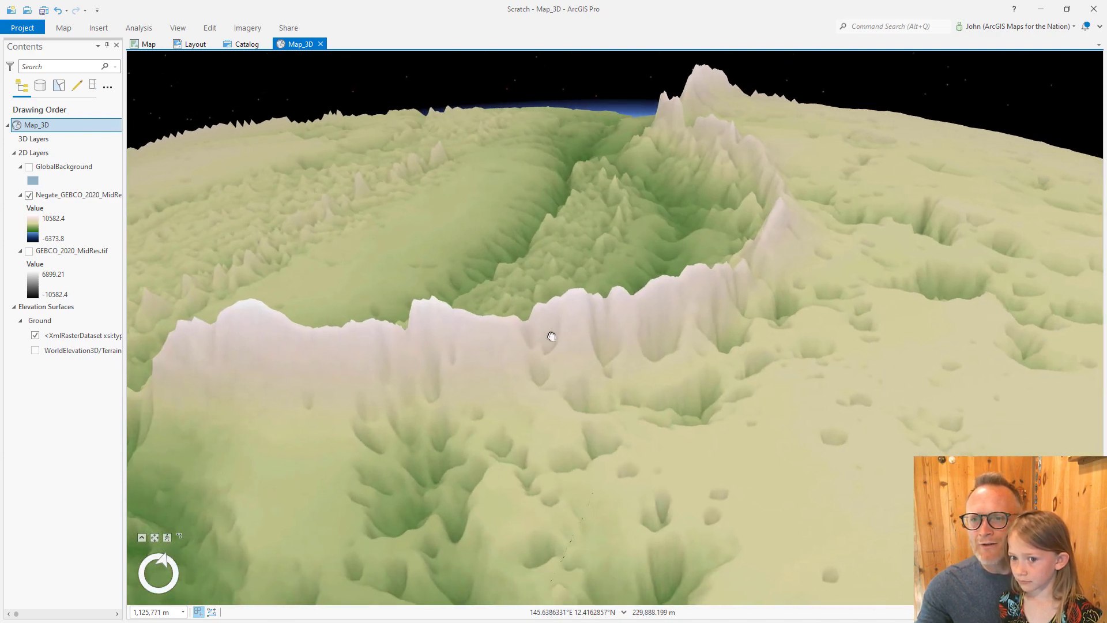
pyautogui.moveTo(552, 336); pyautogui.dragTo(490, 324)
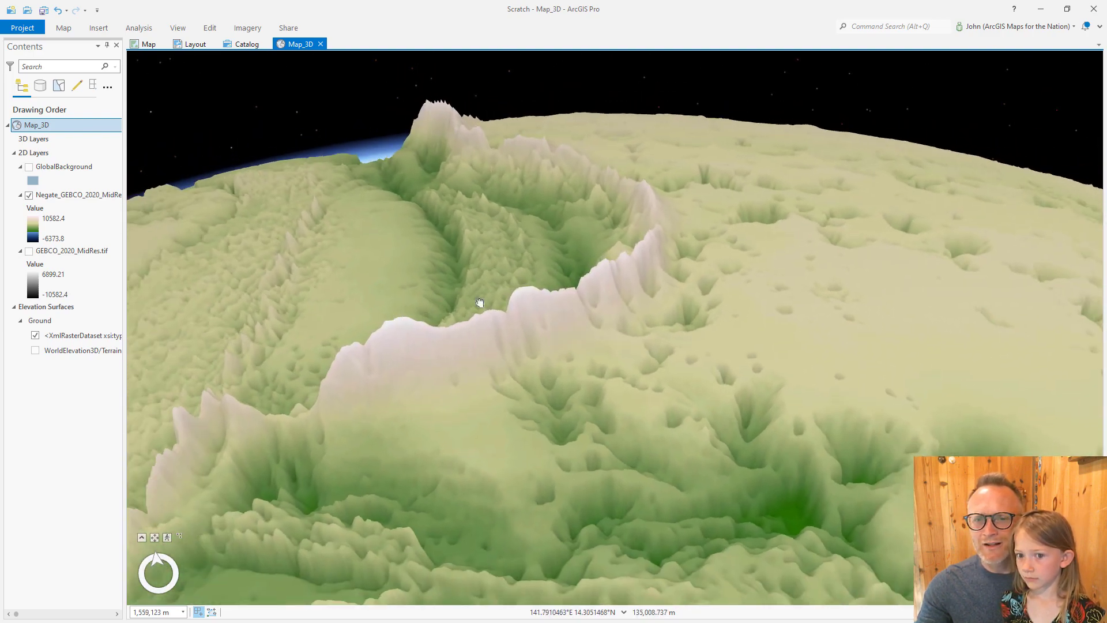
pyautogui.moveTo(481, 302); pyautogui.dragTo(525, 324)
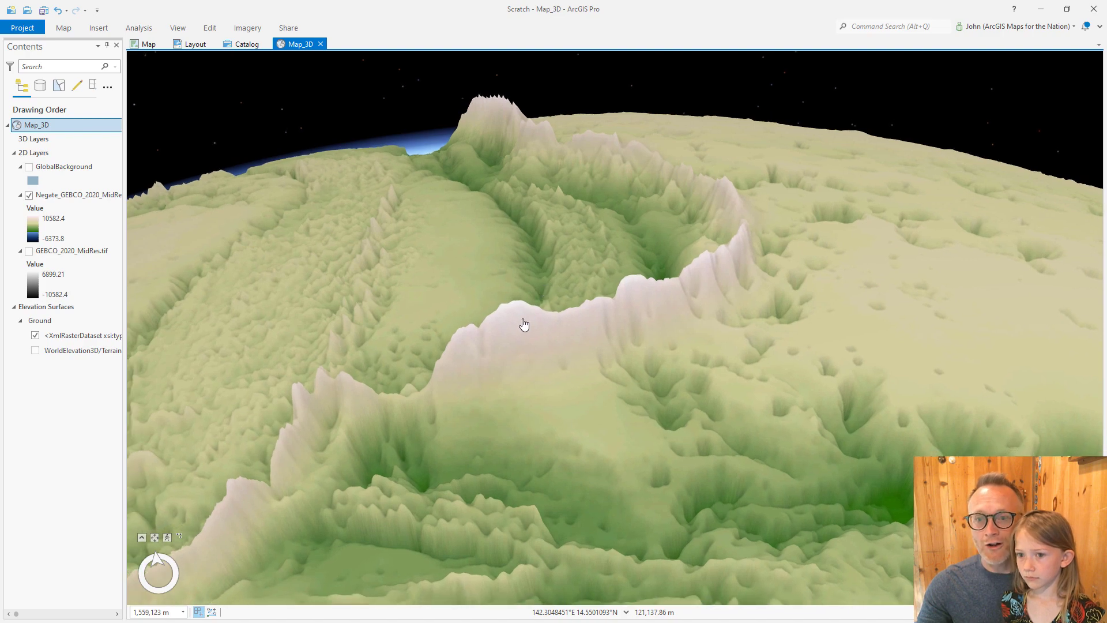